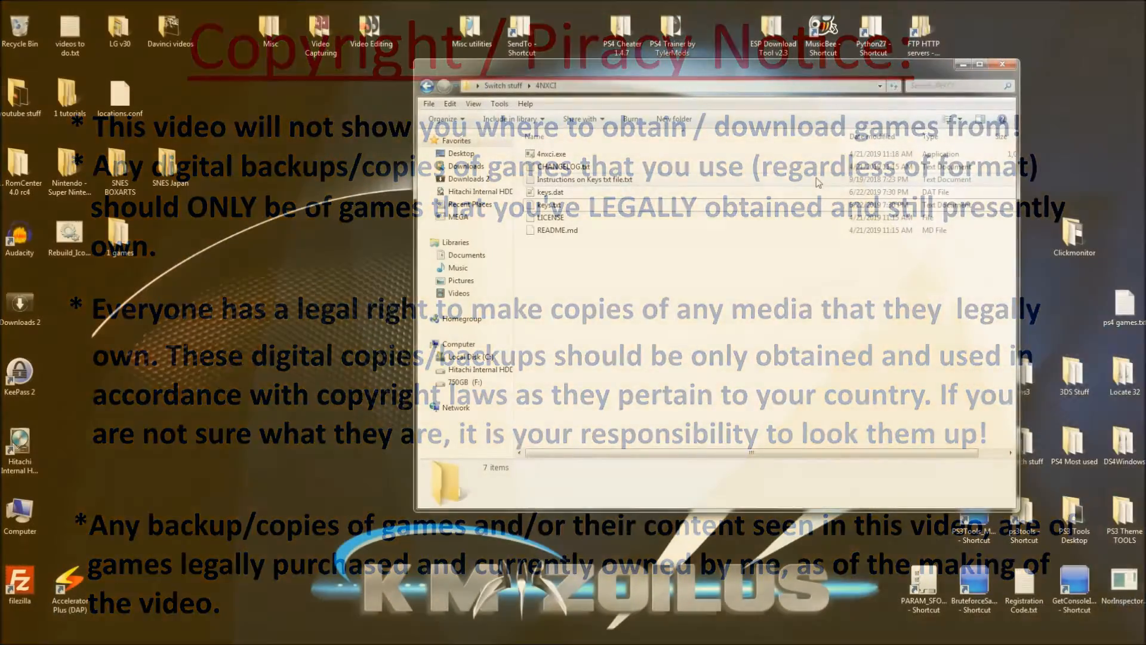
pyautogui.moveTo(796, 201)
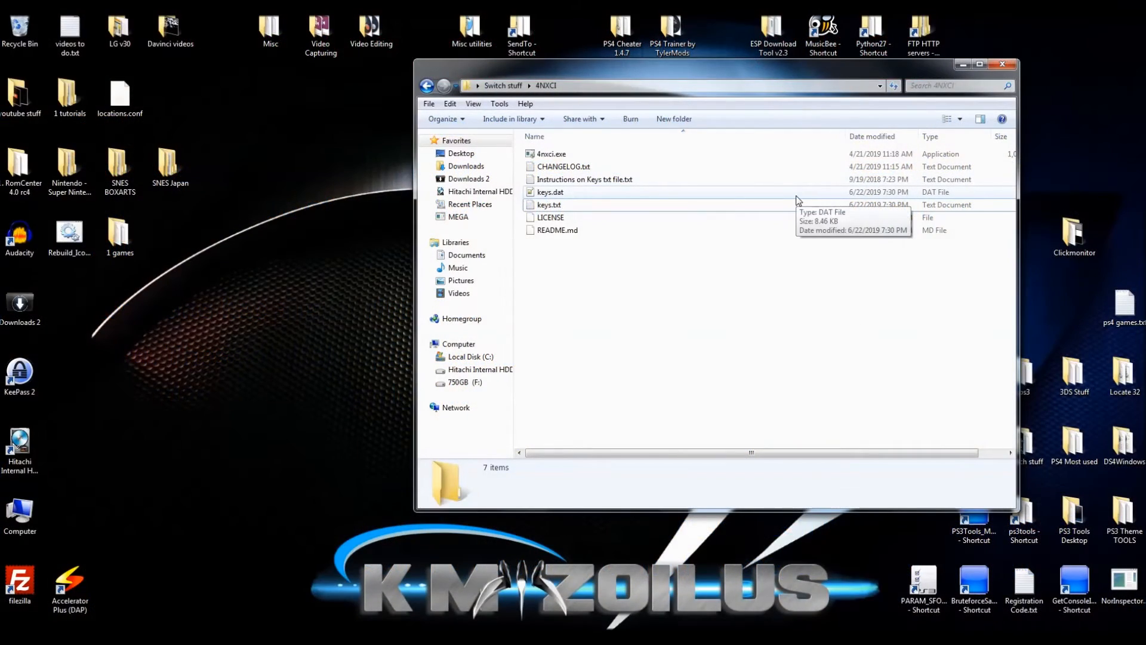
pyautogui.moveTo(659, 357)
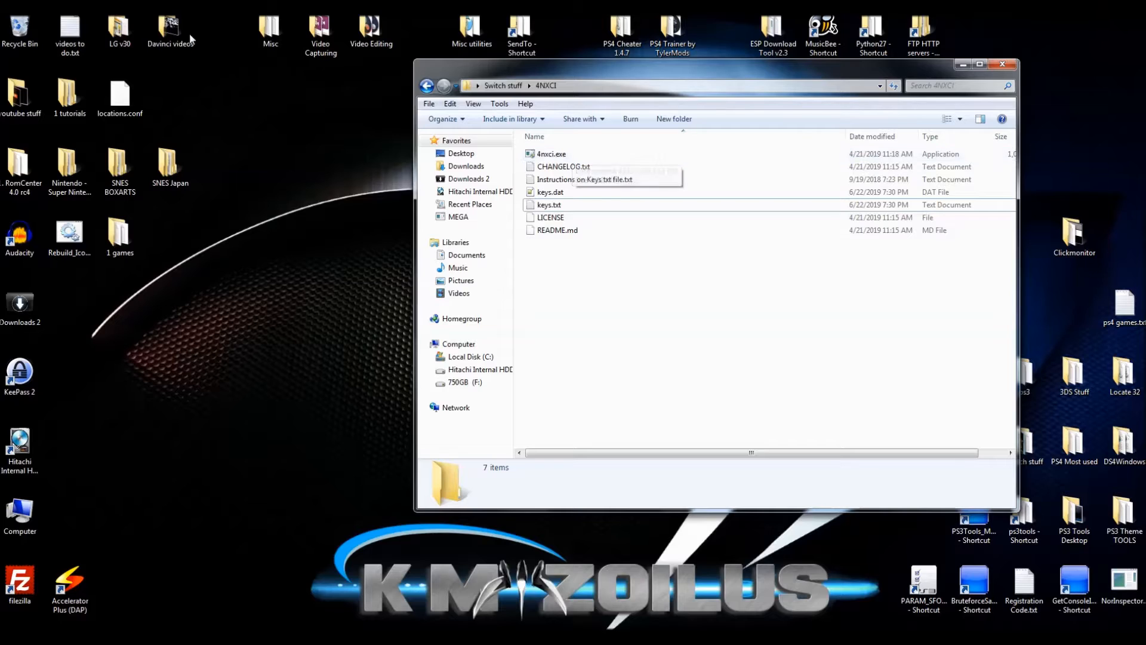
pyautogui.moveTo(284, 349)
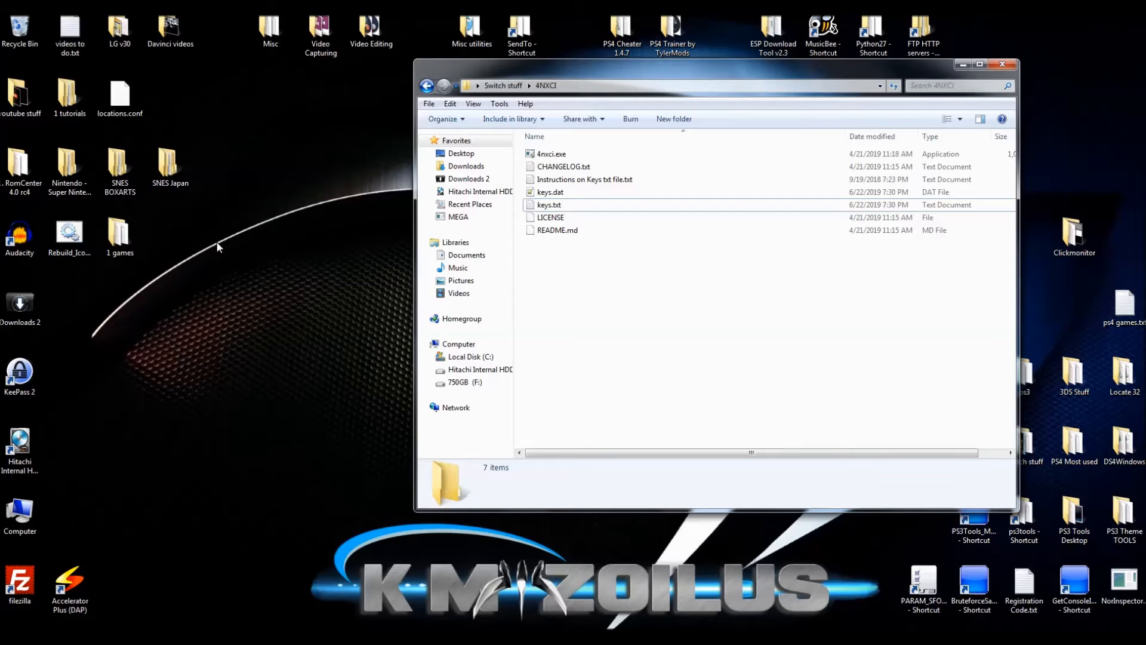
pyautogui.moveTo(244, 208)
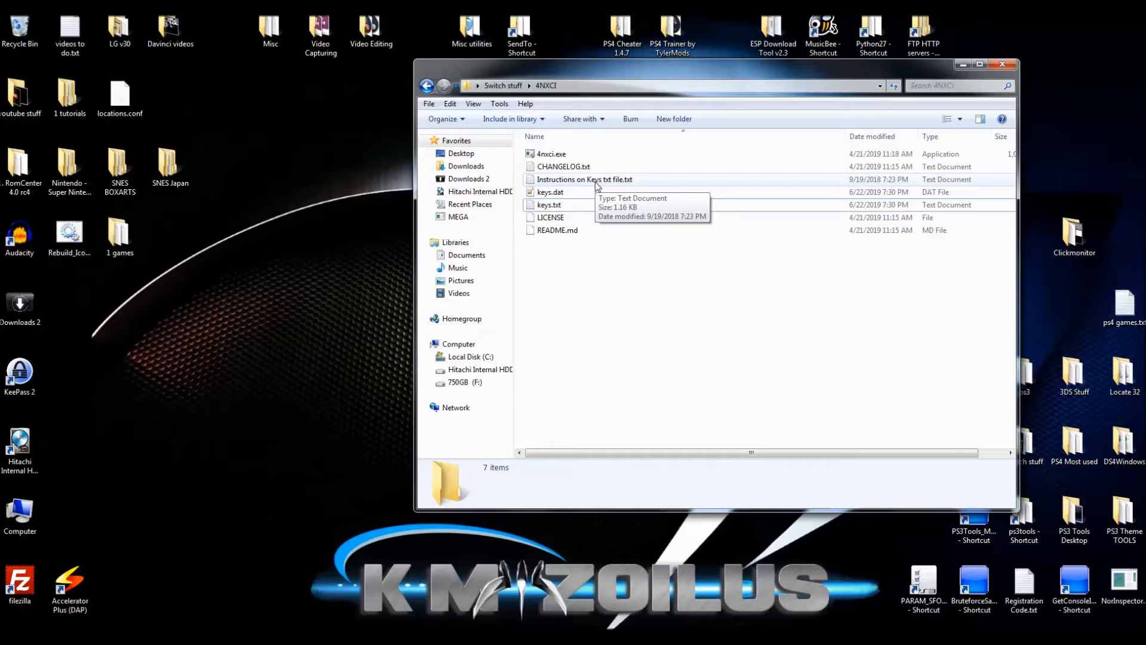
pyautogui.moveTo(585, 190)
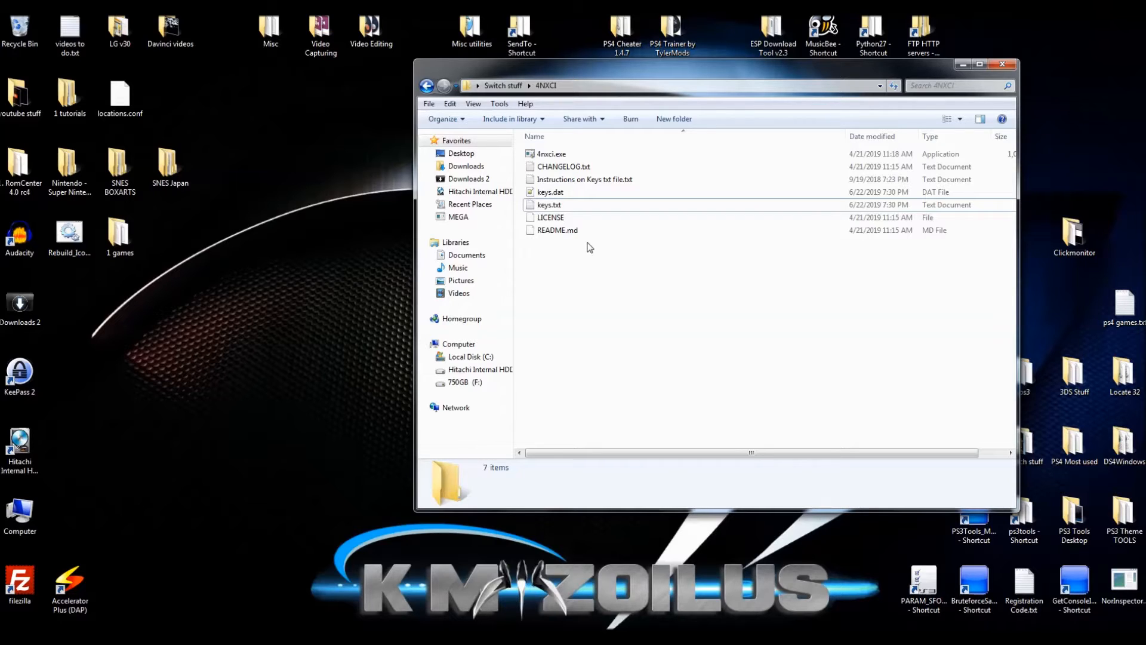
# Upload Lockpick_RCM.bin into /bootloader/payloads on the Switch beside fusee-primary.bin.
pyautogui.click(549, 199)
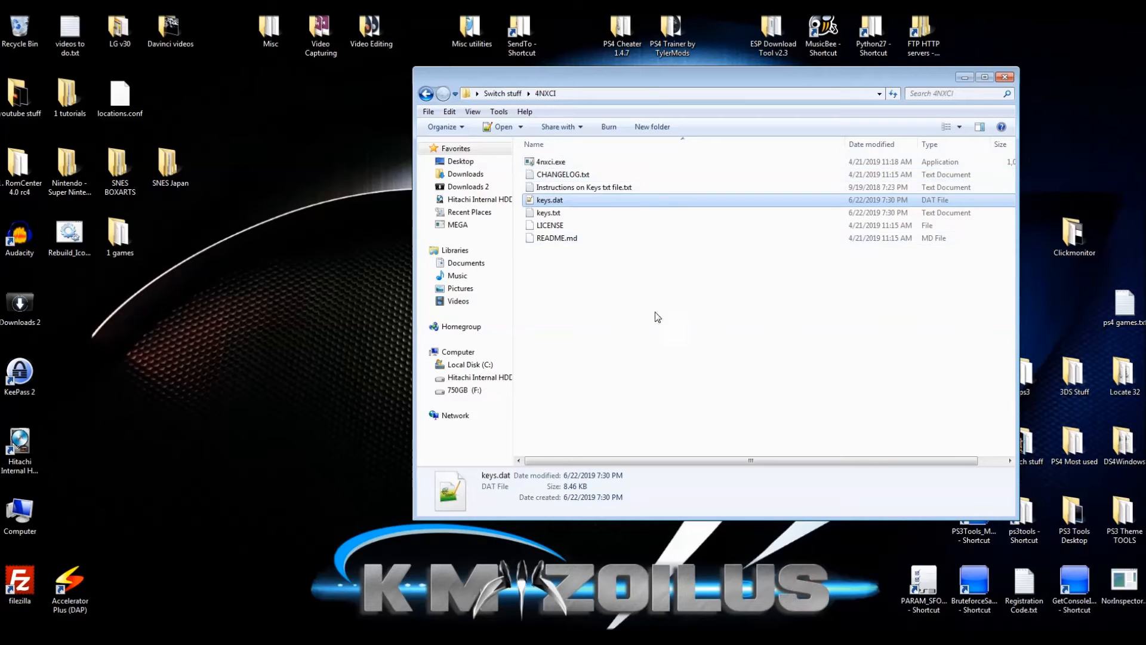
pyautogui.moveTo(685, 278)
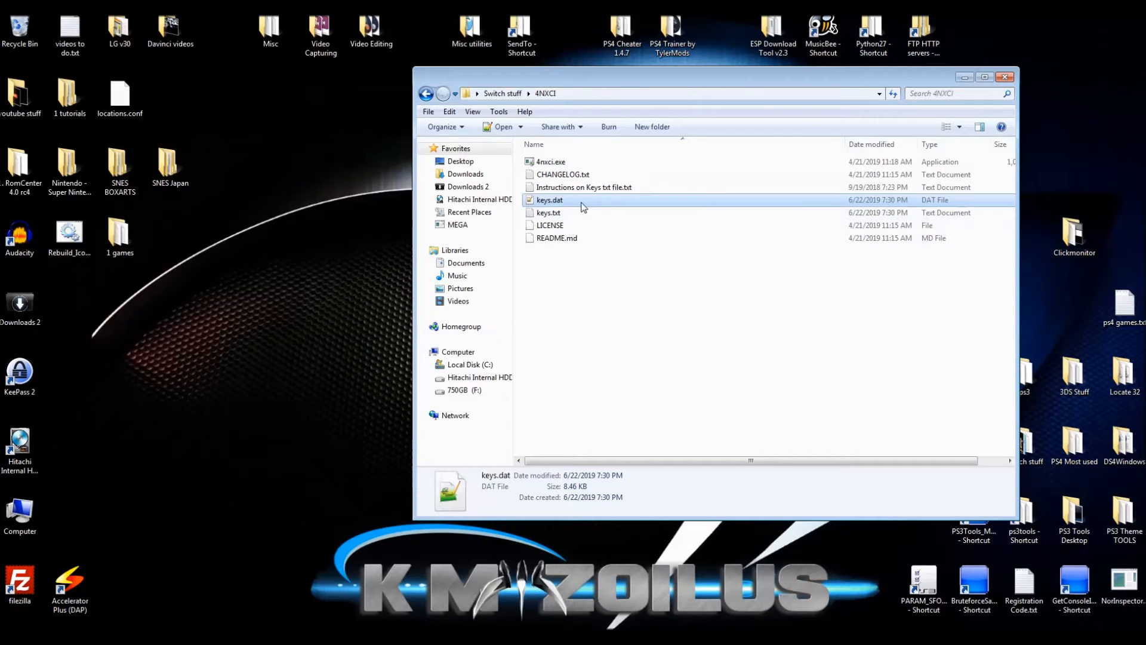
pyautogui.moveTo(619, 210)
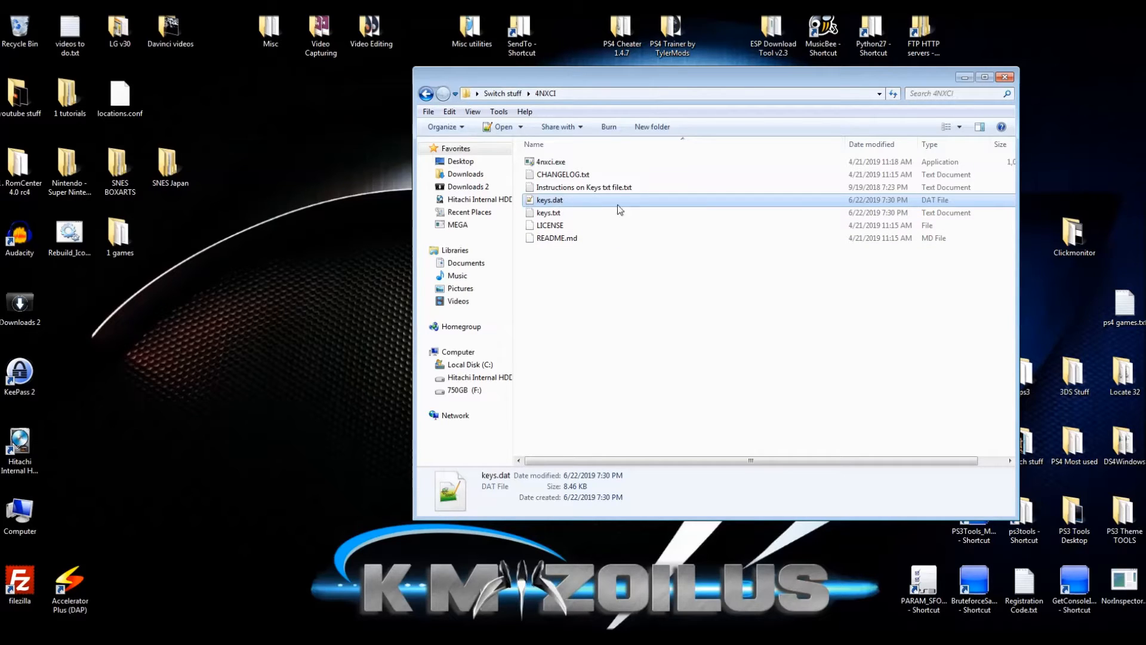
pyautogui.moveTo(636, 210)
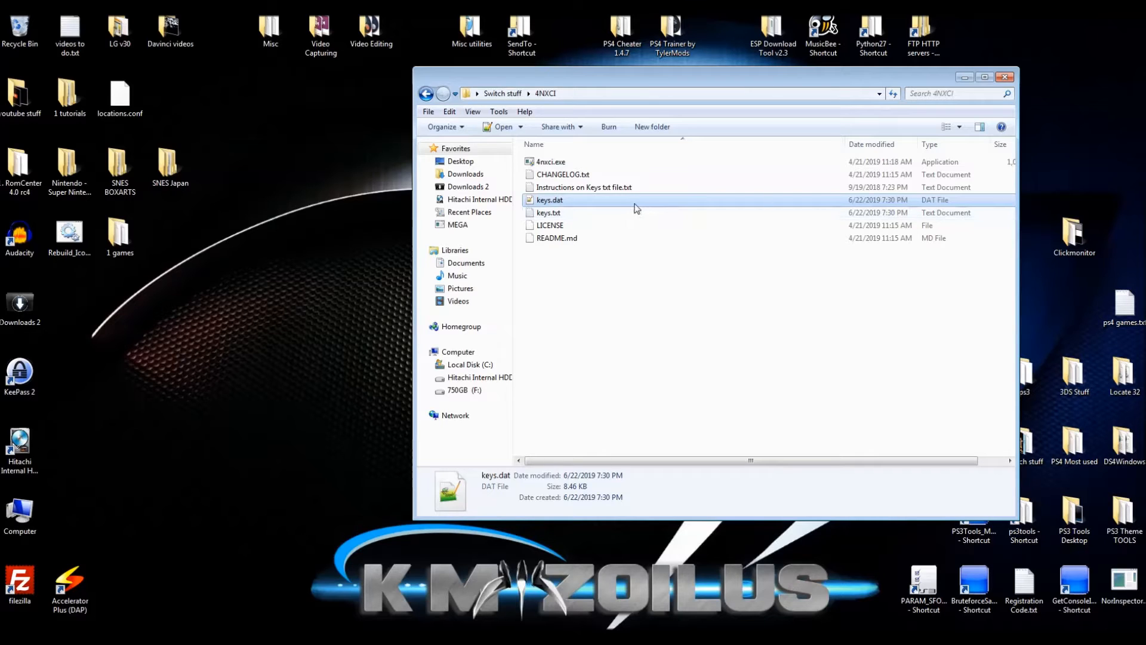
pyautogui.moveTo(630, 207)
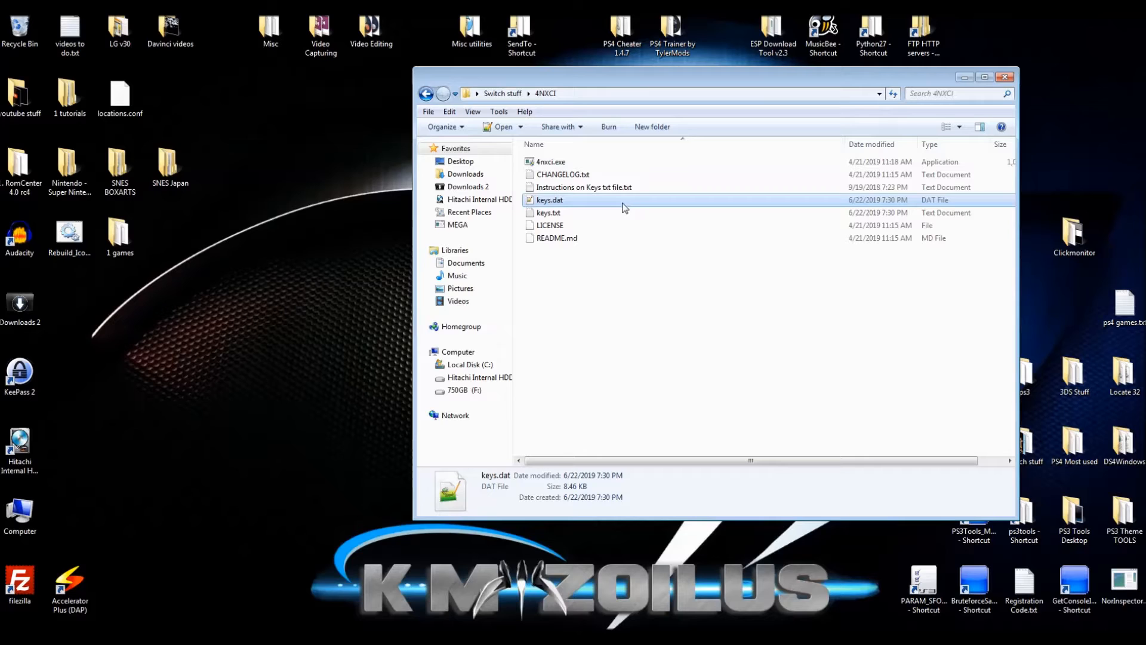
pyautogui.moveTo(610, 210)
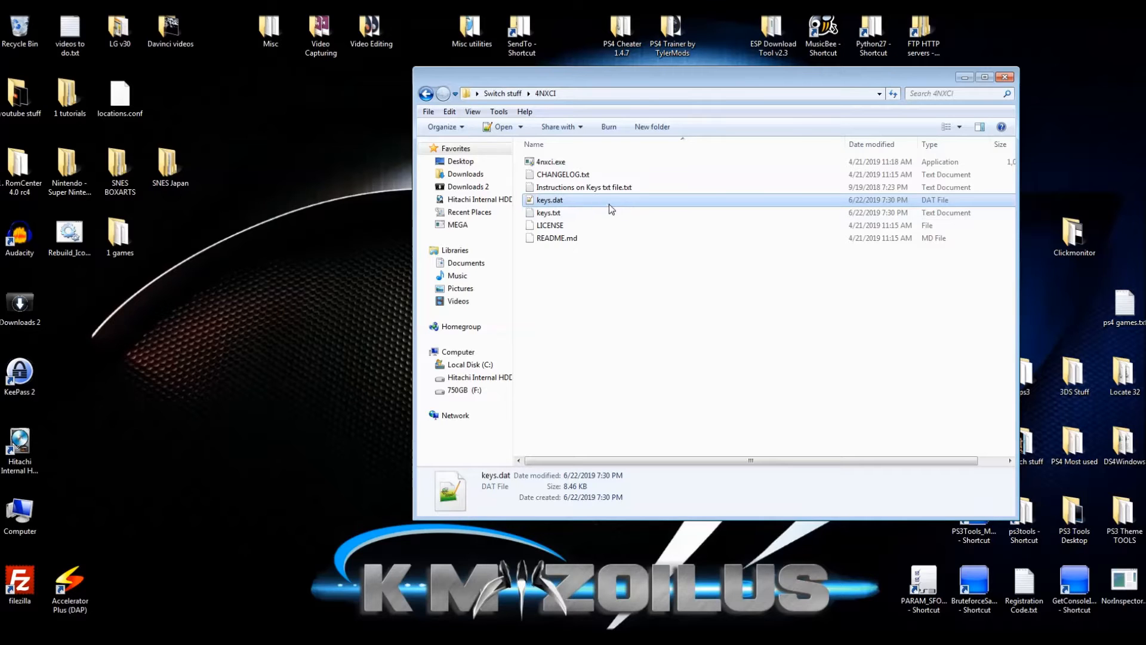
pyautogui.moveTo(644, 285)
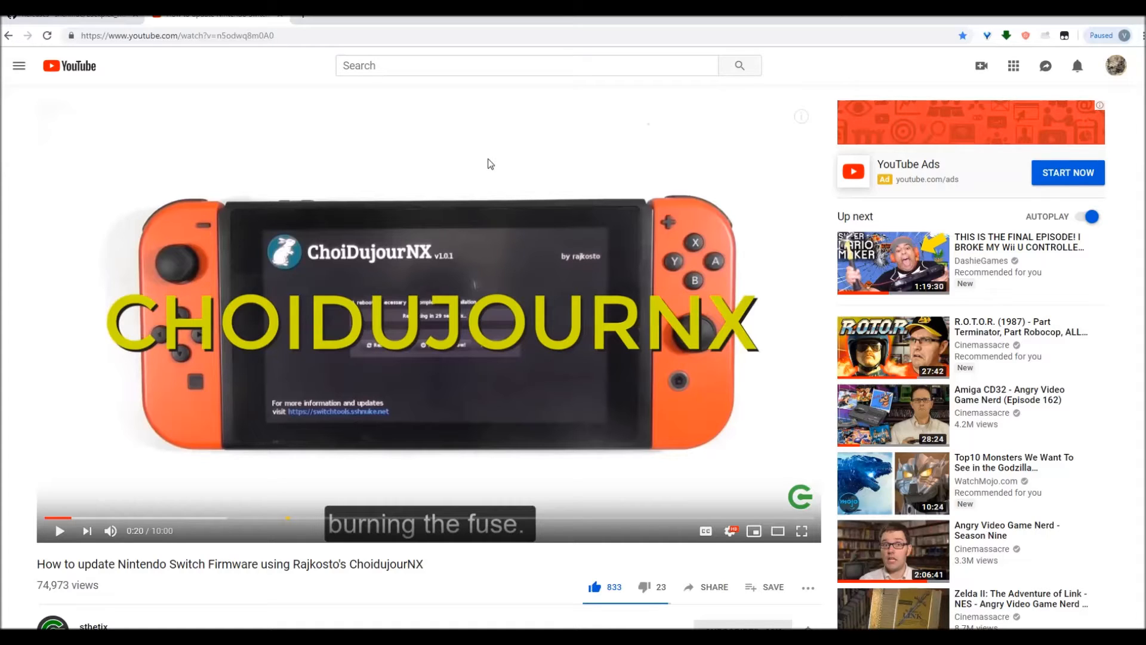
pyautogui.moveTo(449, 166)
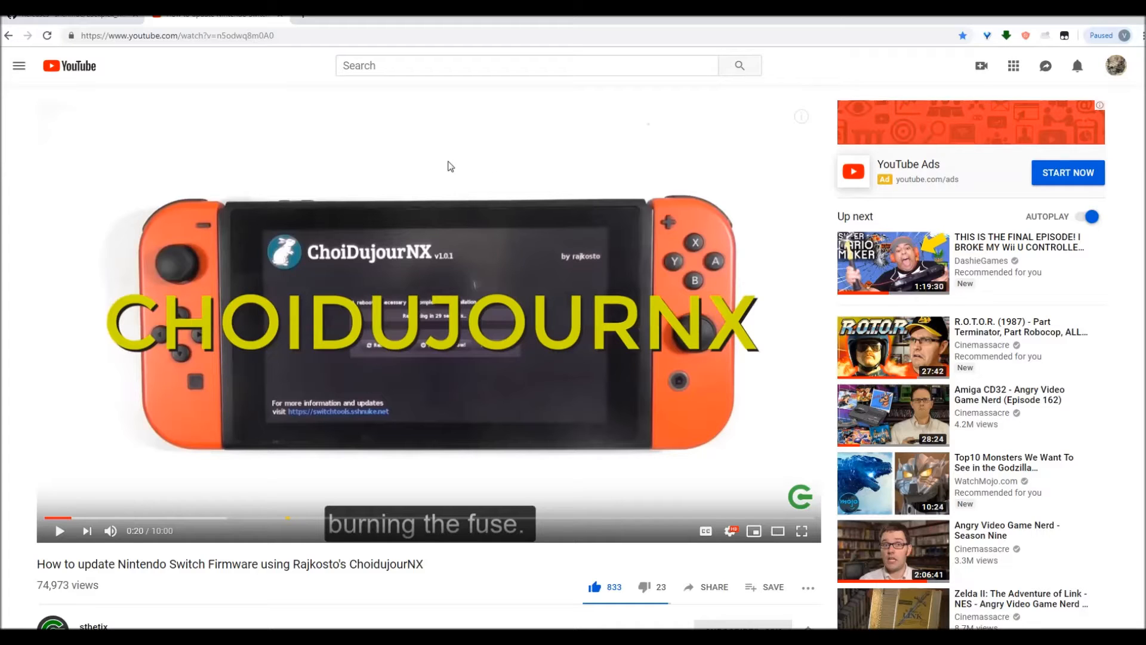
pyautogui.moveTo(249, 333)
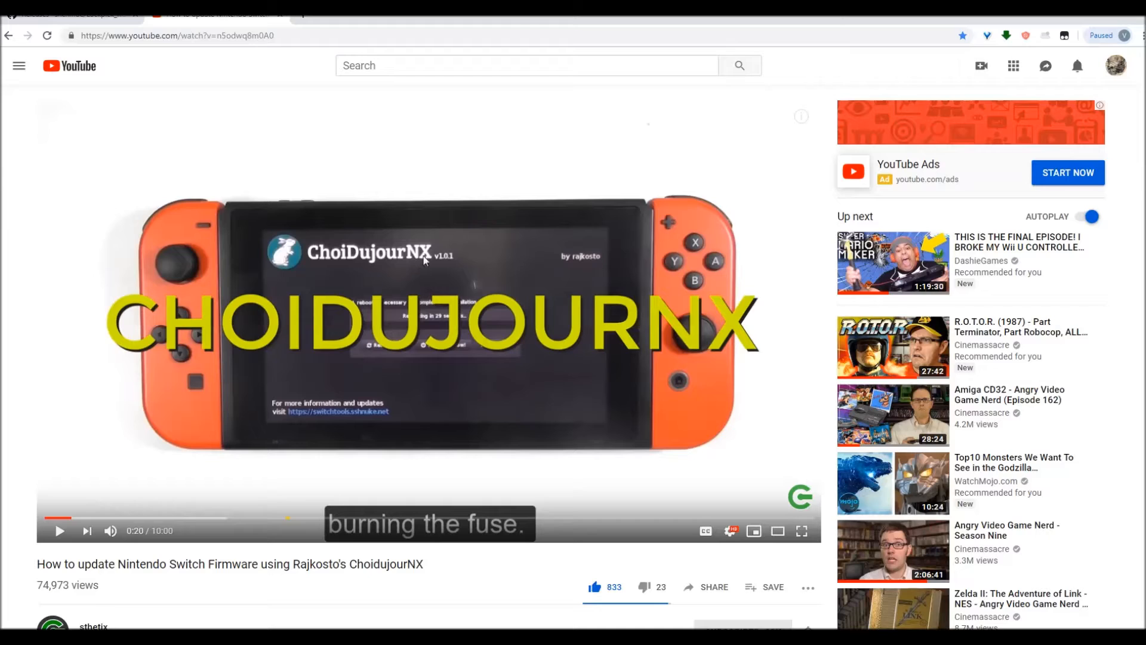
pyautogui.moveTo(393, 335)
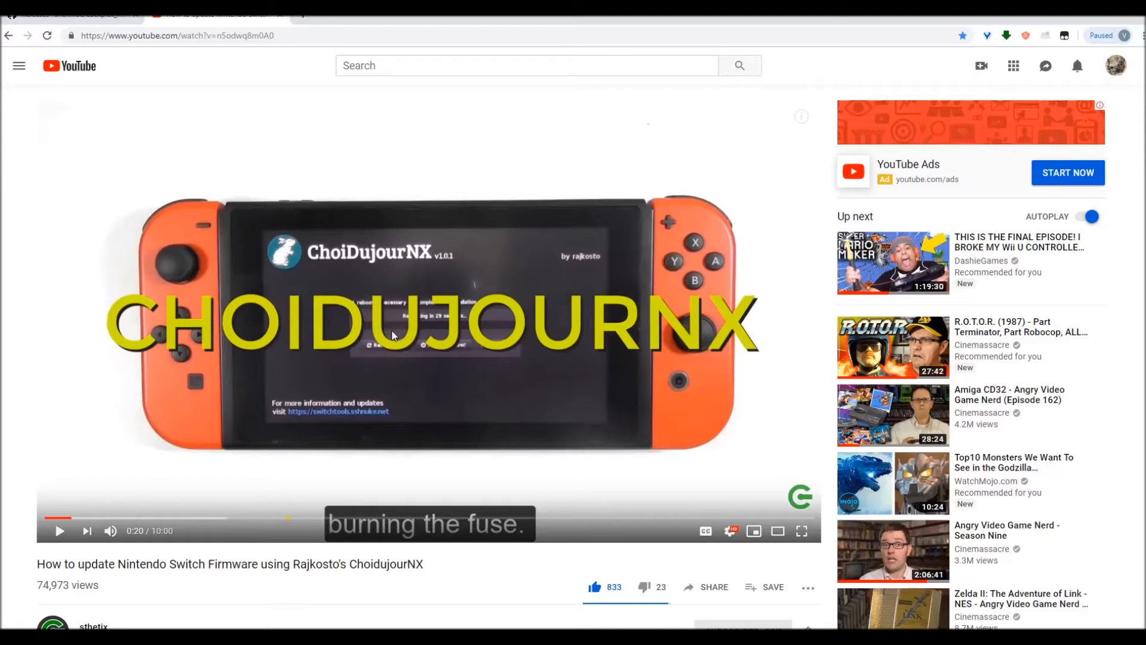
pyautogui.moveTo(399, 325)
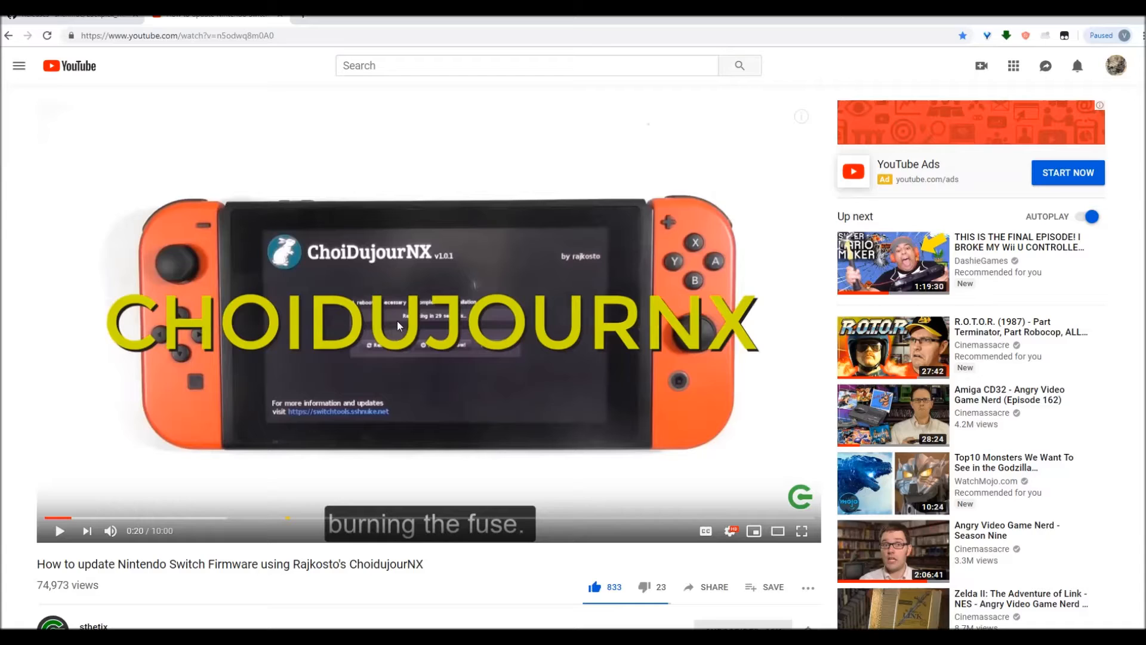
pyautogui.moveTo(445, 335)
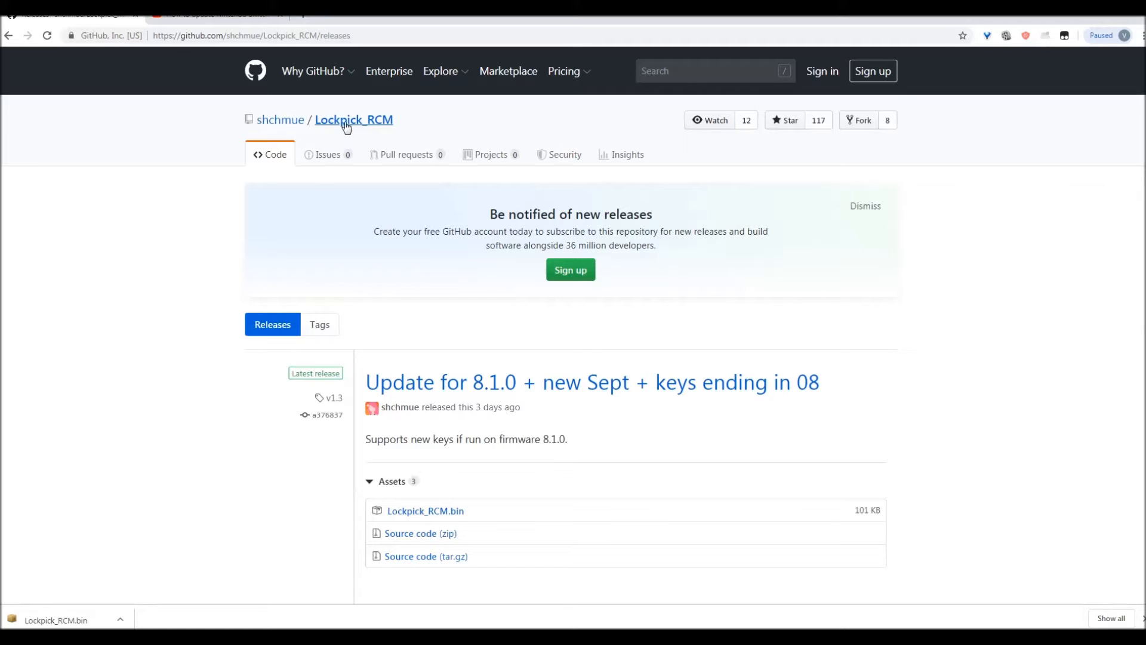
pyautogui.moveTo(337, 202)
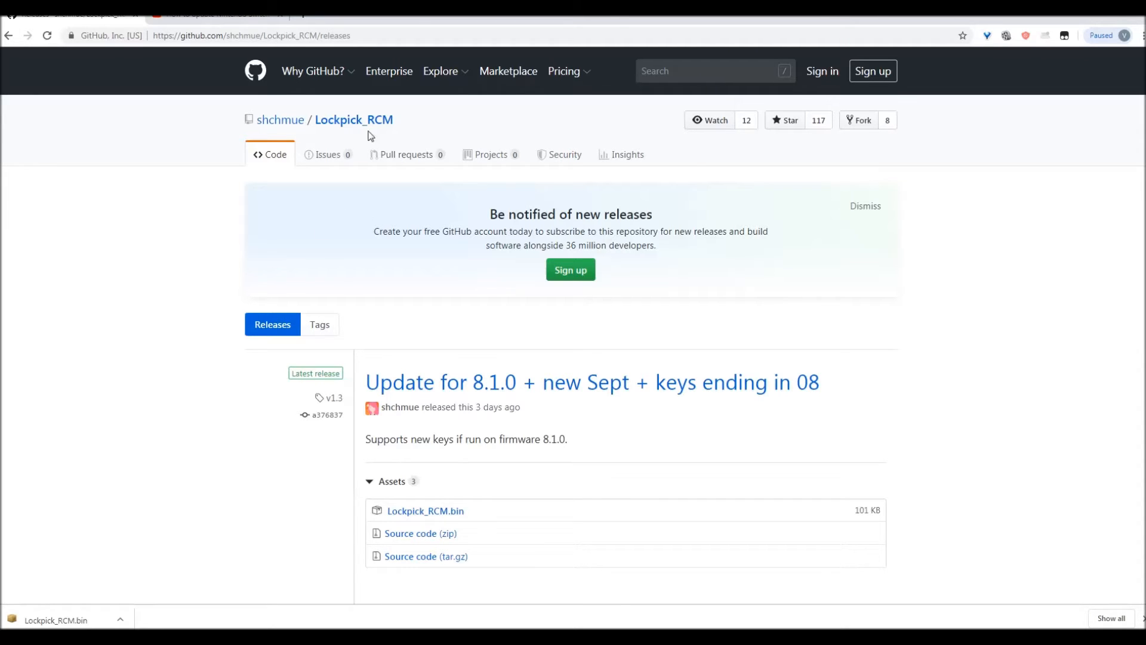
pyautogui.moveTo(362, 154)
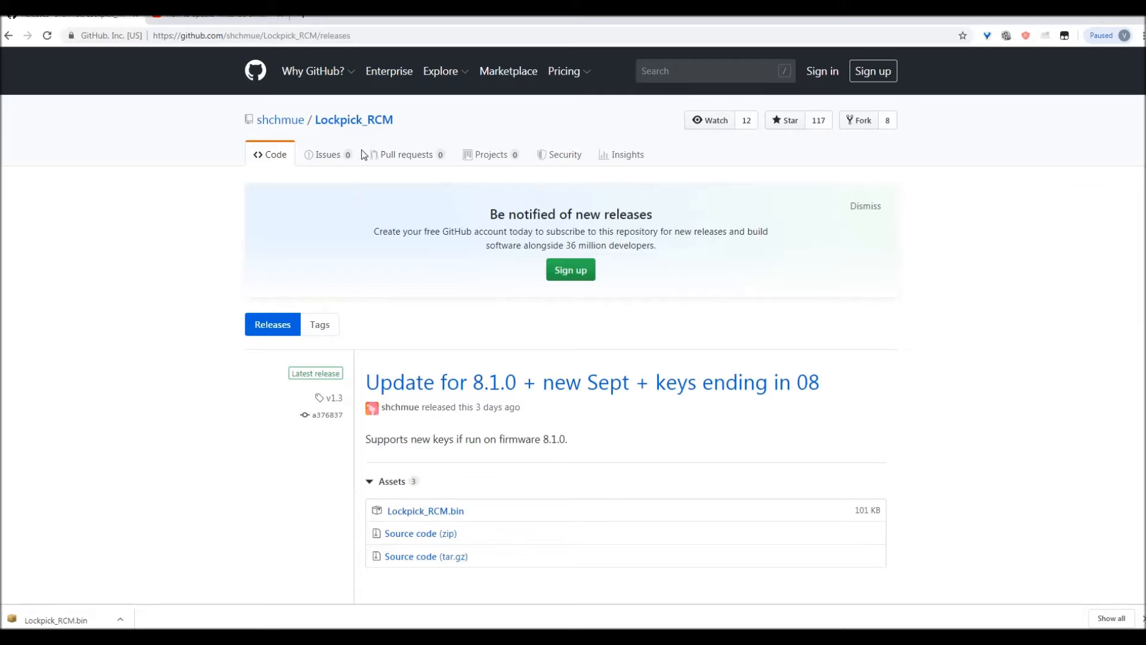
pyautogui.moveTo(325, 252)
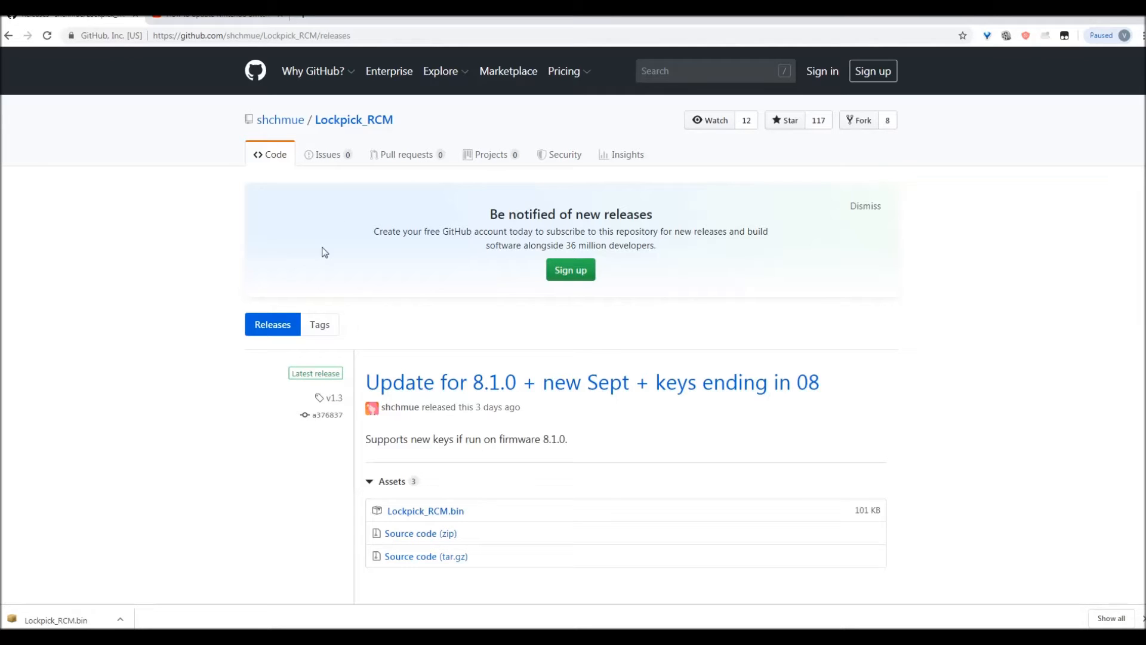
pyautogui.moveTo(624, 405)
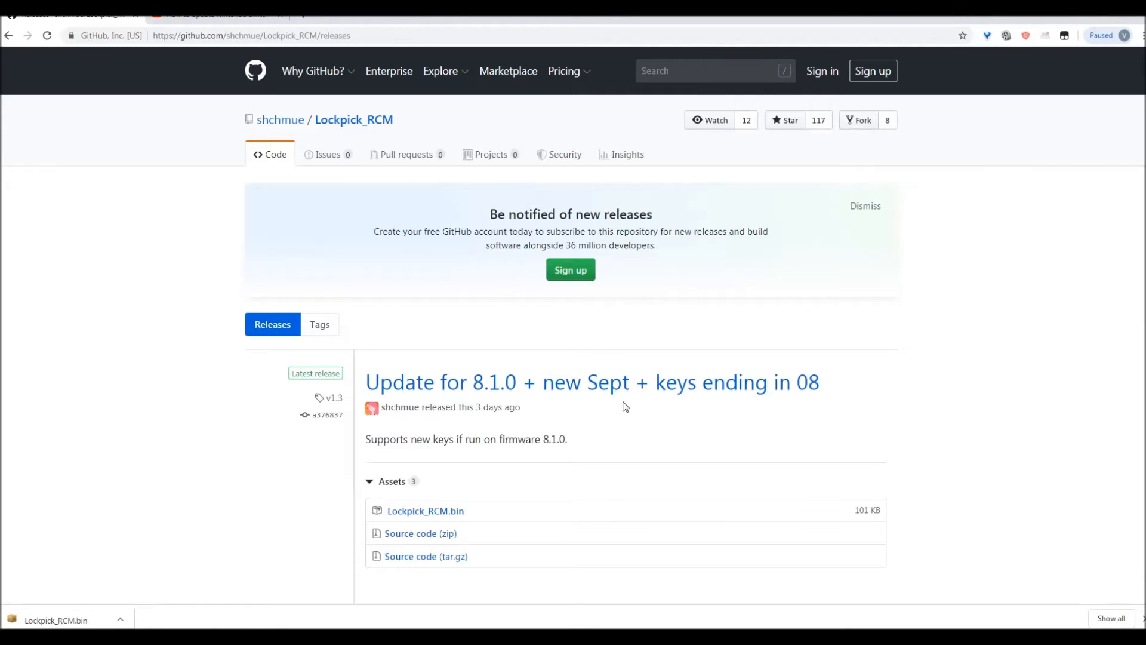
pyautogui.moveTo(613, 405)
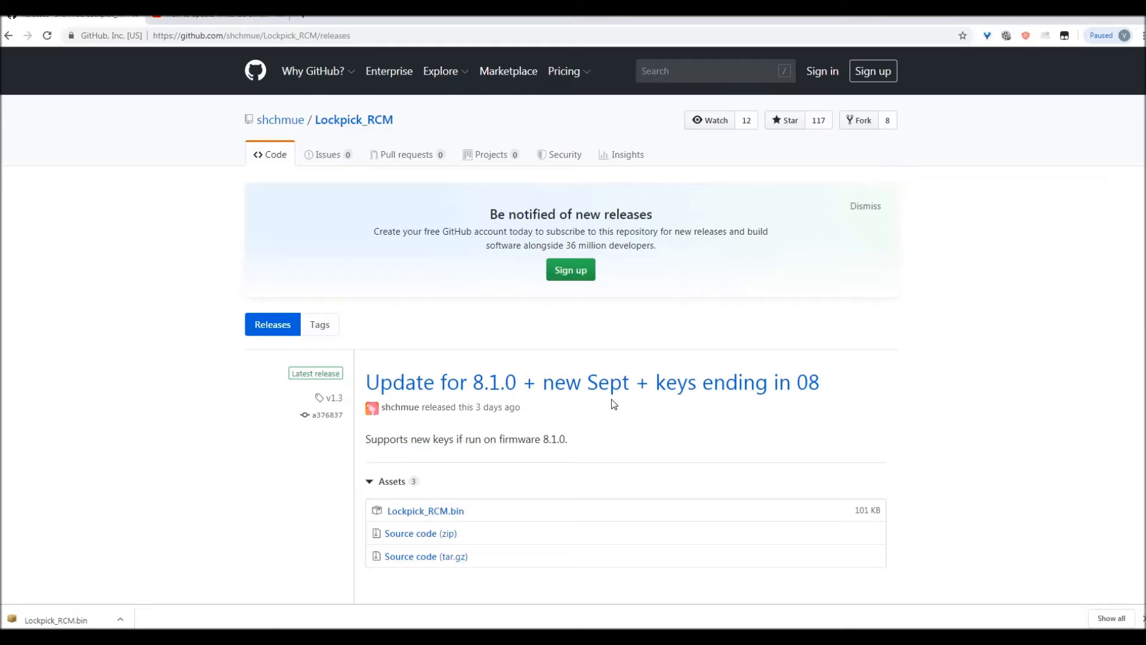
pyautogui.moveTo(592, 401)
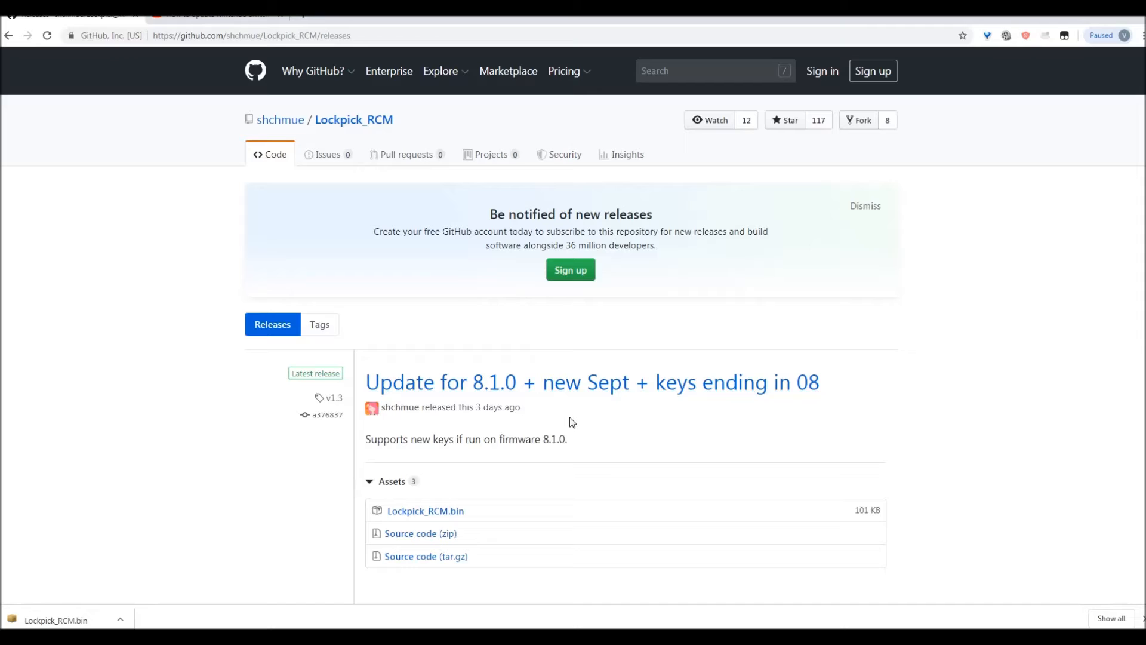
pyautogui.moveTo(564, 409)
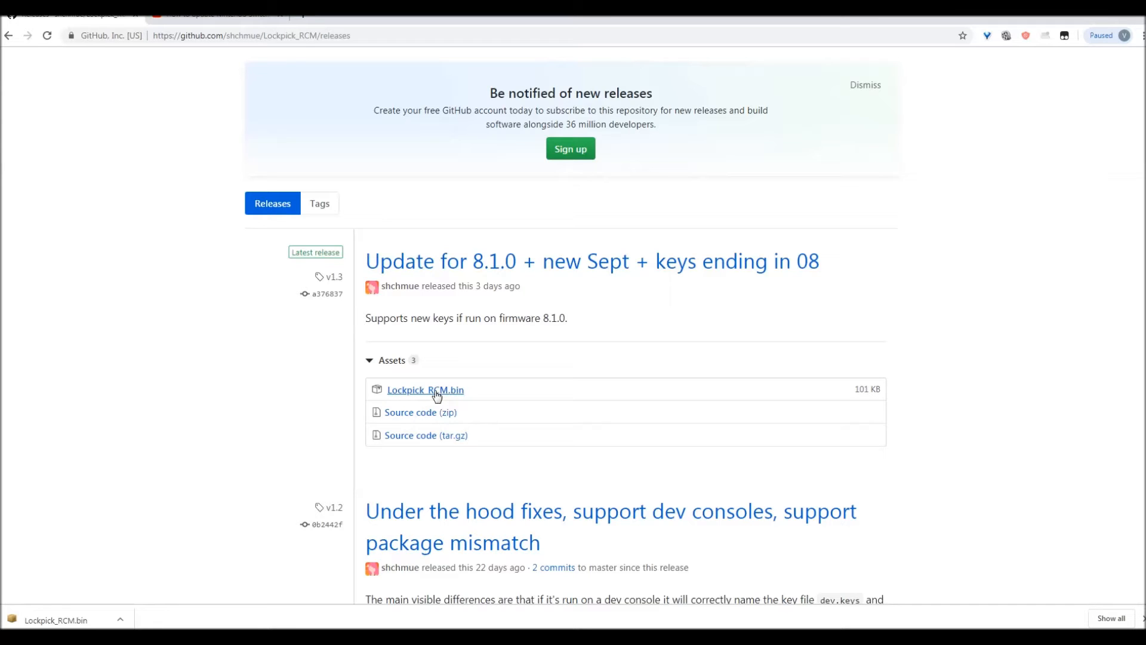
pyautogui.moveTo(448, 397)
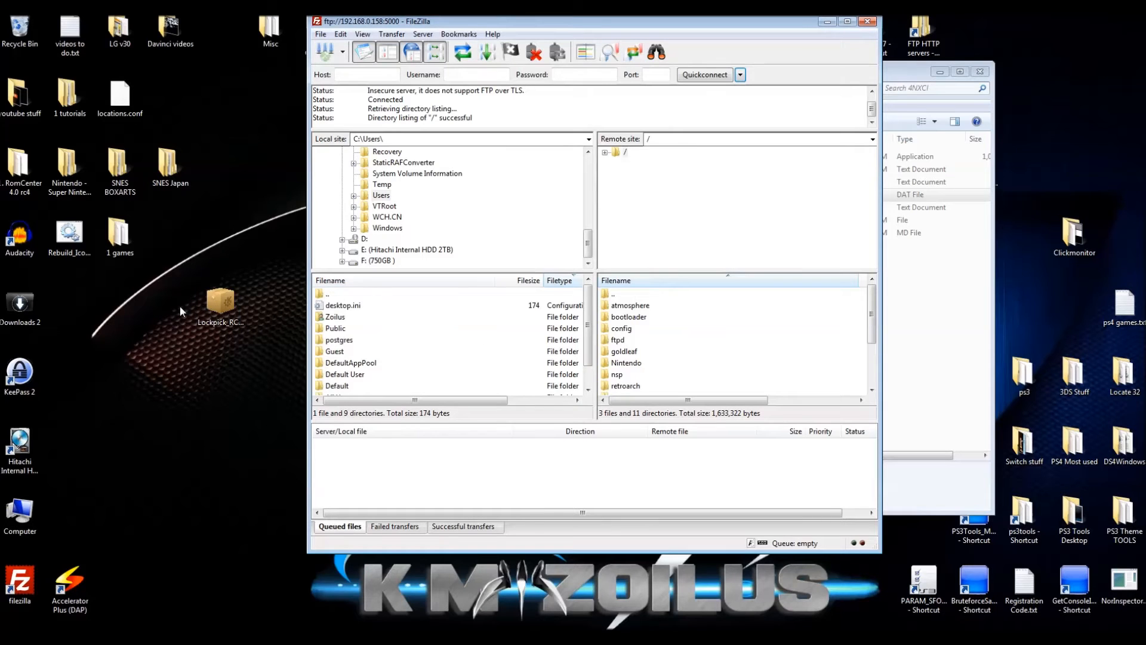
pyautogui.moveTo(643, 337)
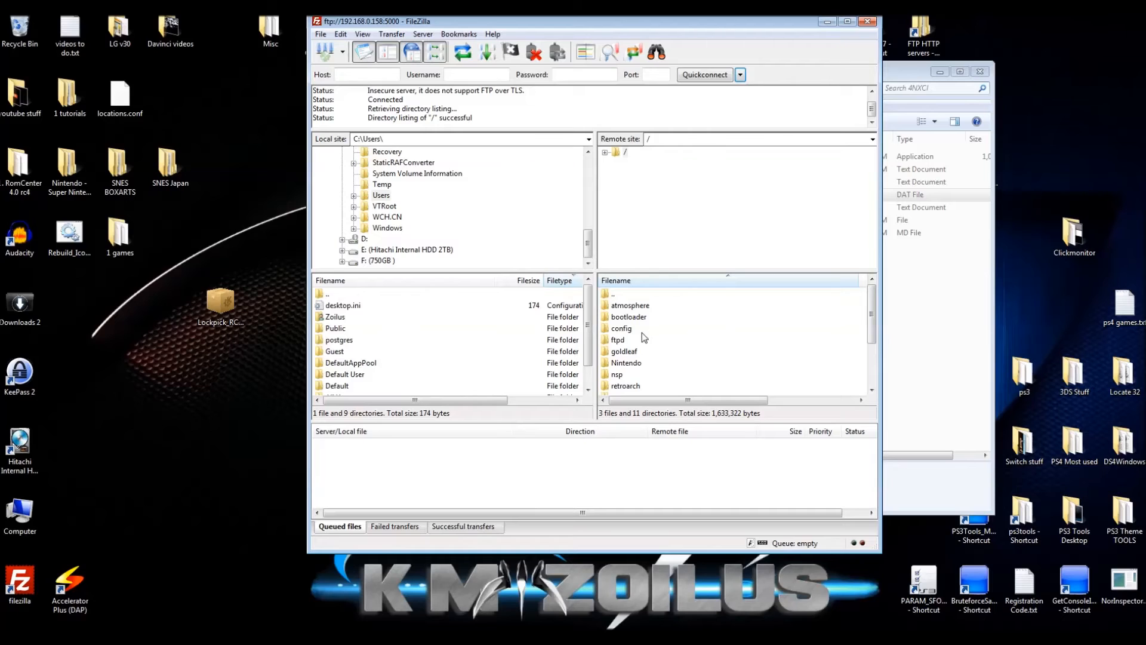
pyautogui.moveTo(641, 328)
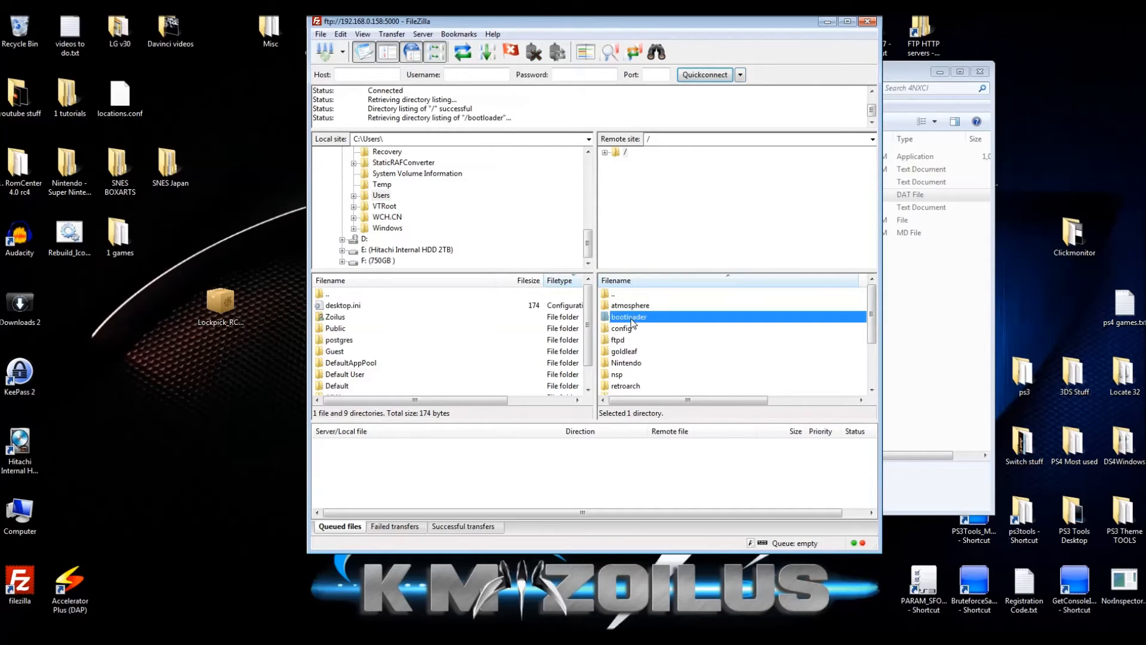
pyautogui.doubleClick(629, 316)
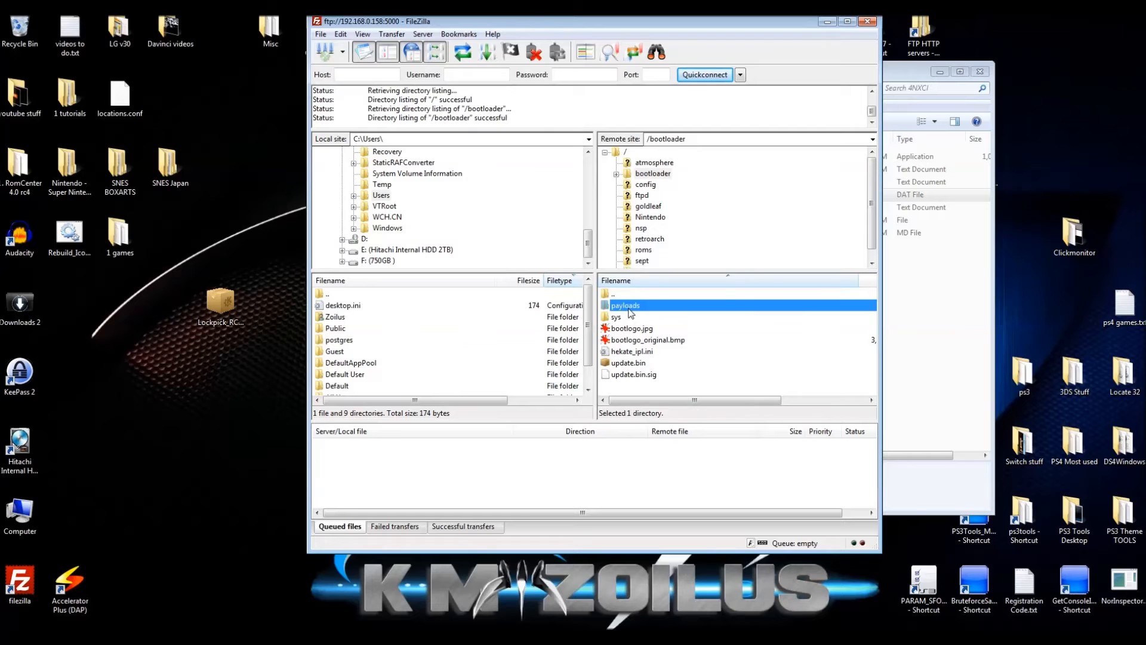
pyautogui.doubleClick(624, 305)
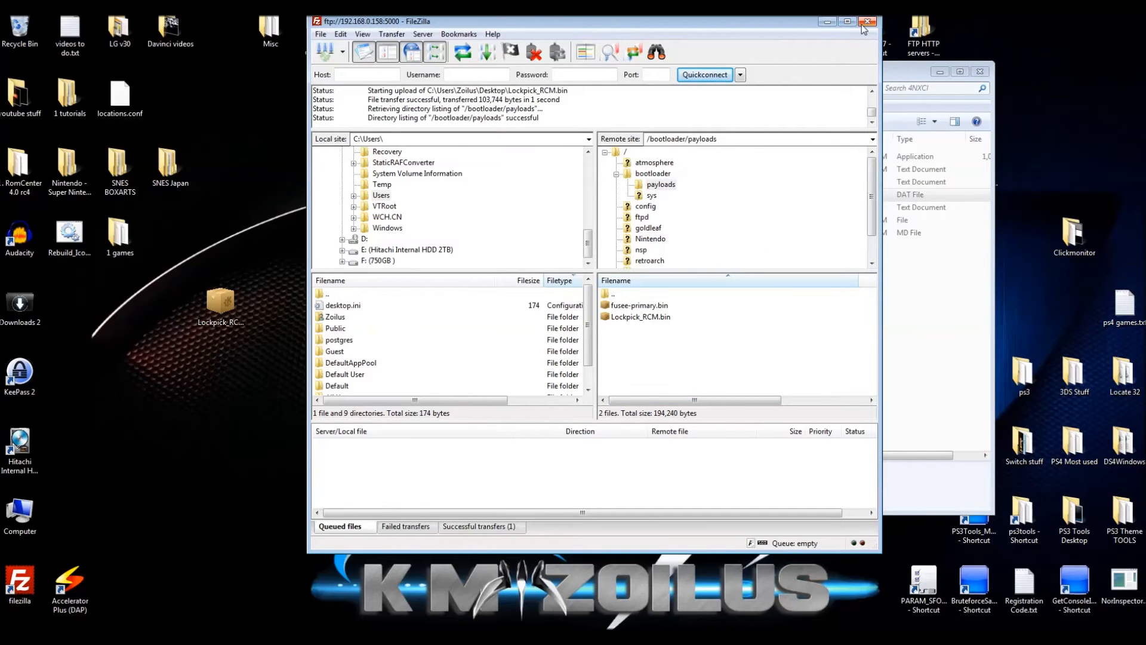
pyautogui.moveTo(868, 21)
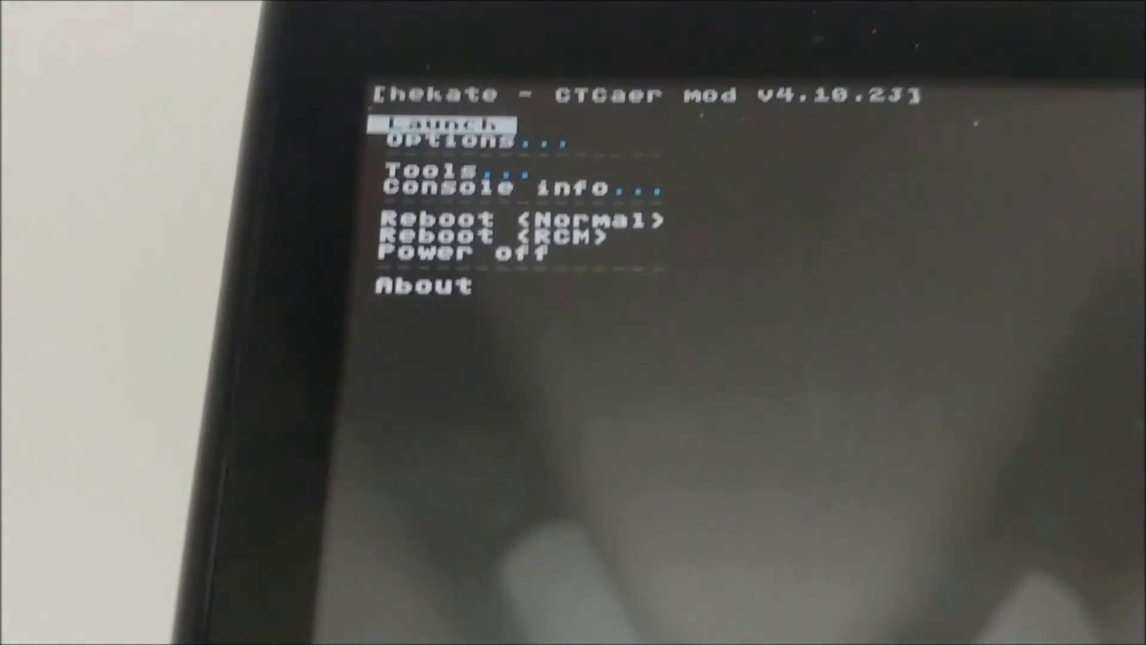
# Launch Lockpick_RCM.bin from hekate's payload list and return to the main menu.
pyautogui.click(444, 123)
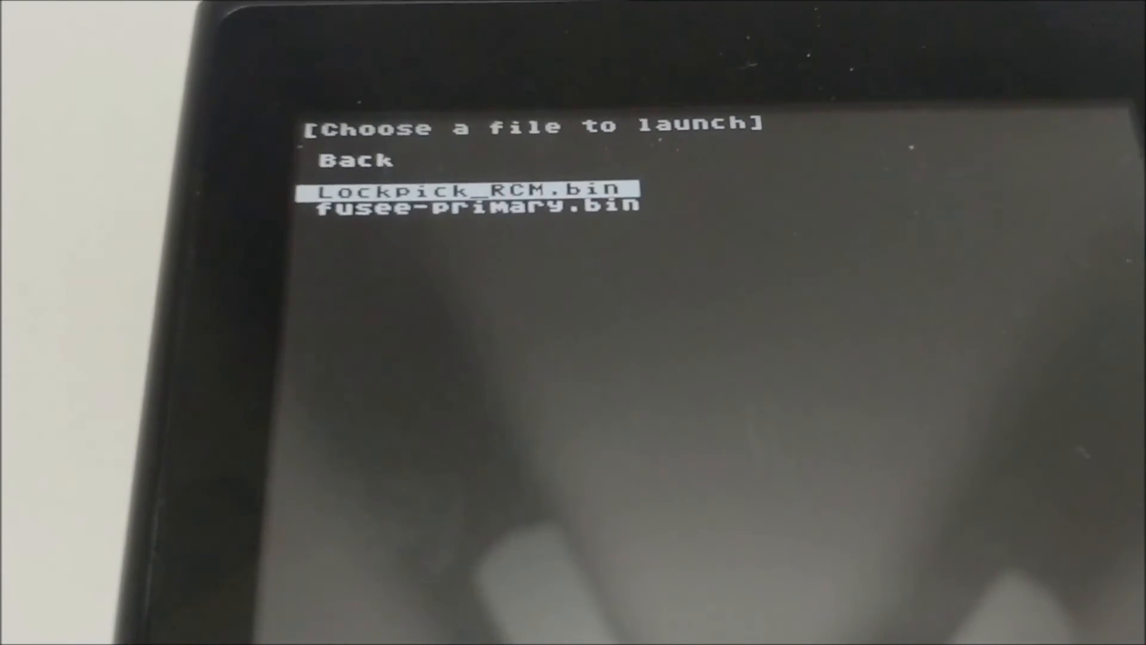
pyautogui.click(471, 188)
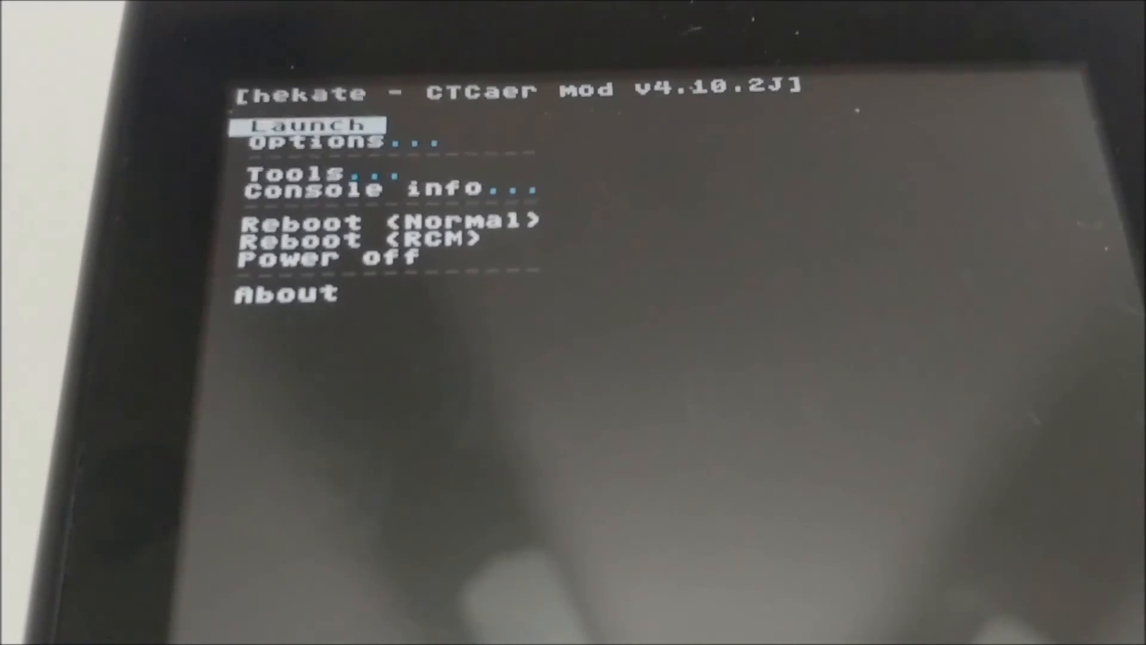
pyautogui.click(314, 126)
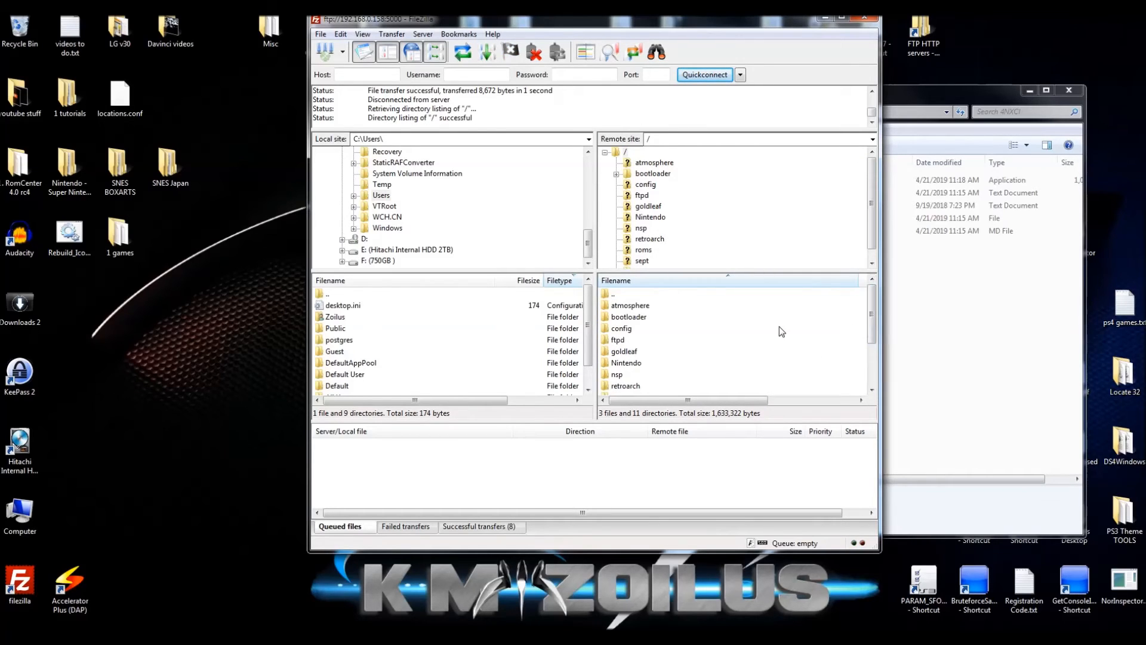
pyautogui.moveTo(646, 327)
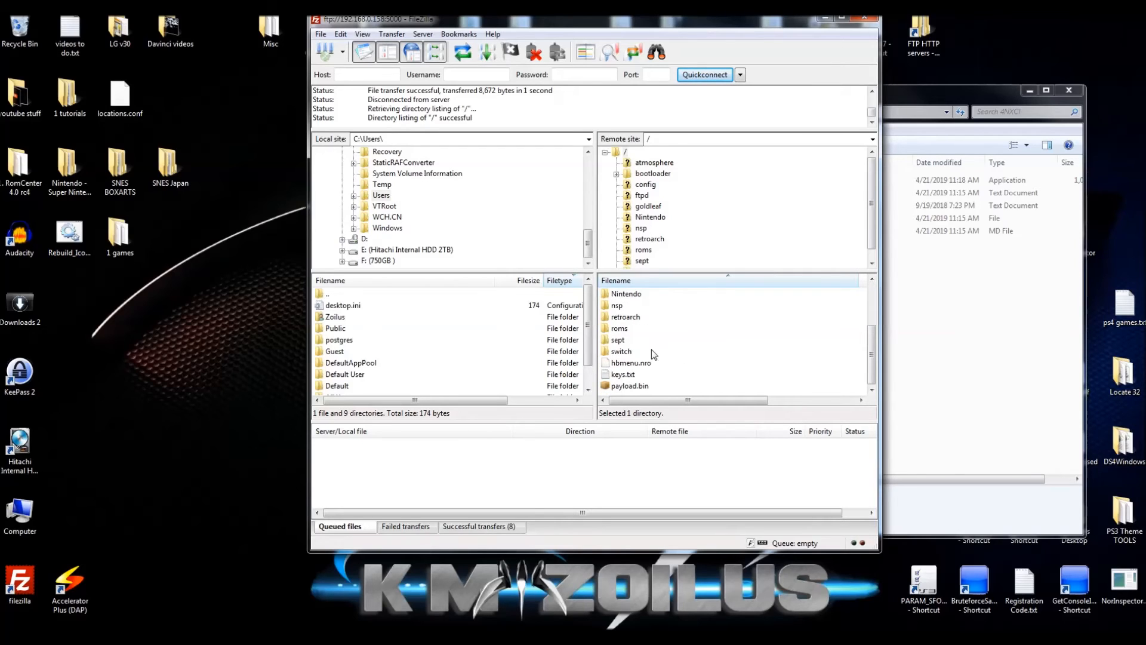
# Download prod.keys from the Switch's switch folder to the Windows desktop.
pyautogui.click(621, 351)
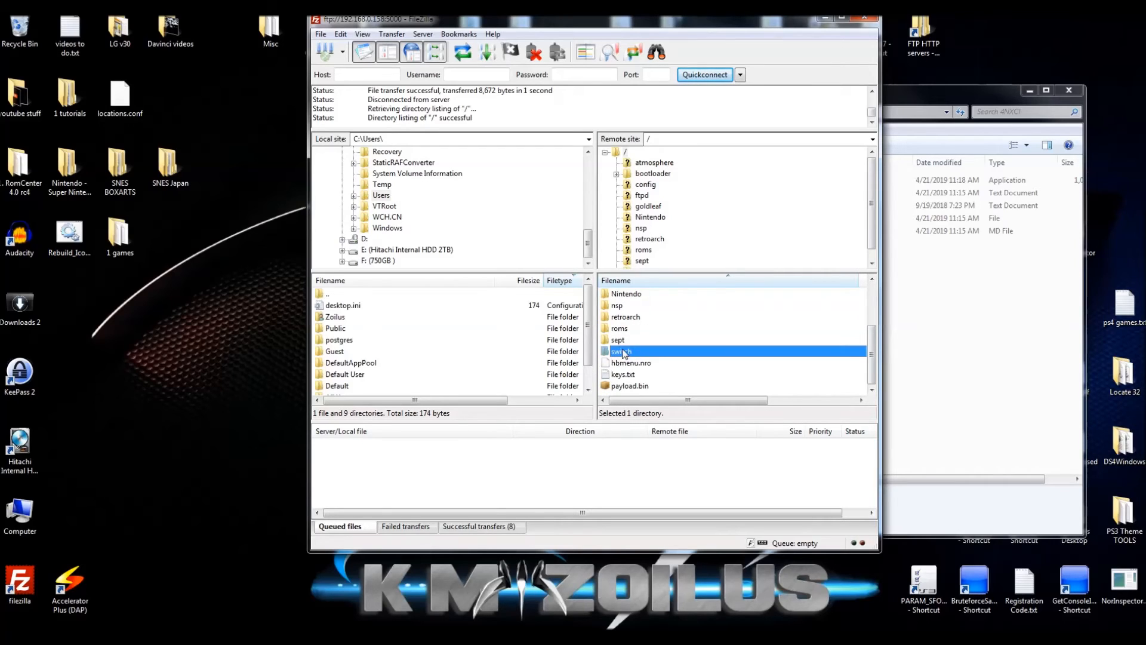
pyautogui.doubleClick(620, 351)
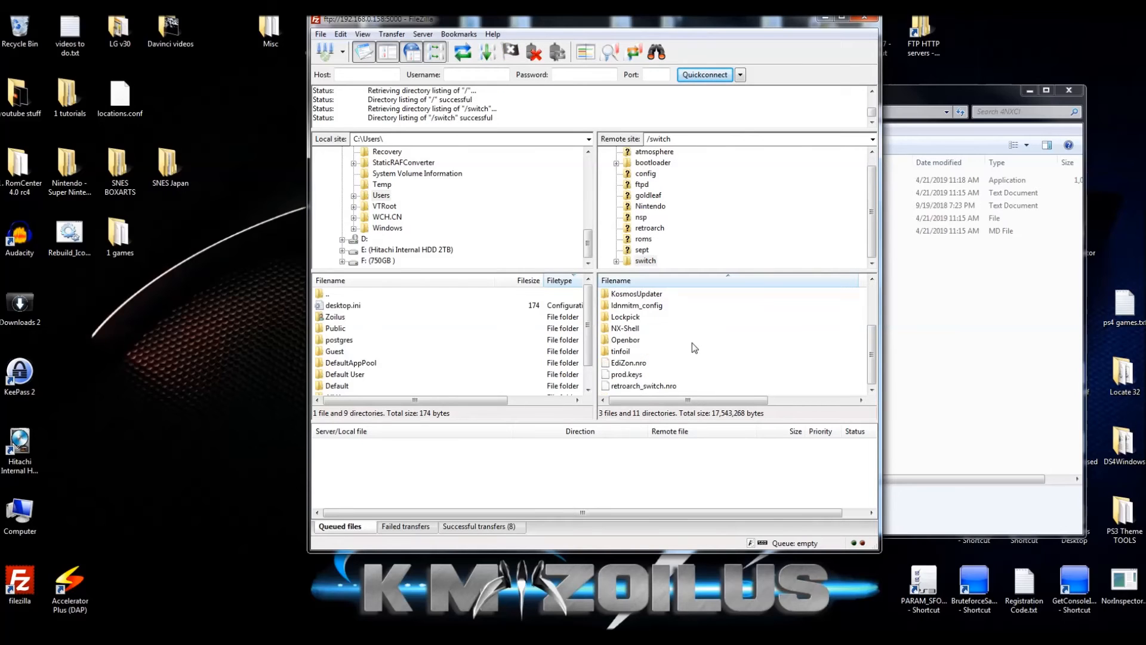
pyautogui.click(624, 374)
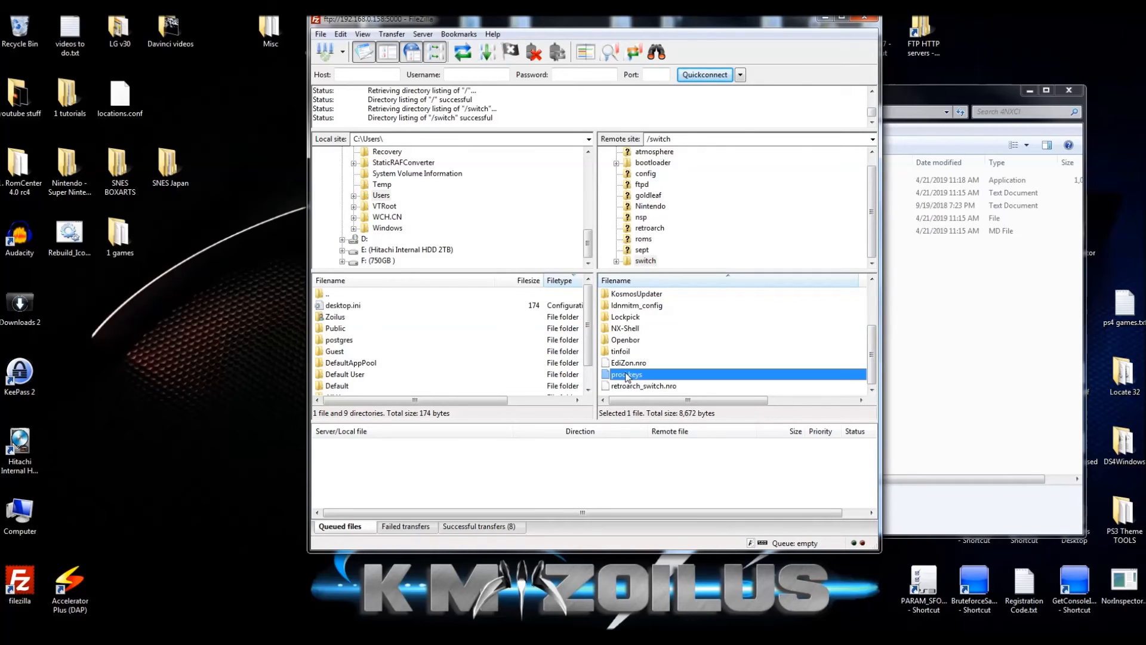
pyautogui.doubleClick(627, 374)
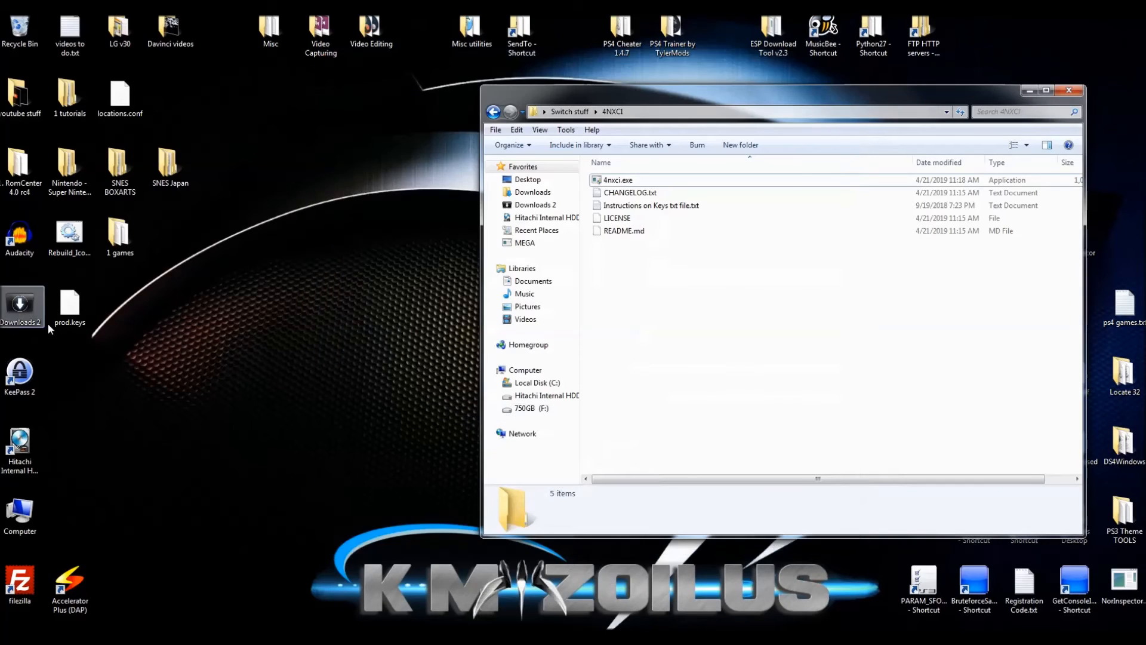
# Move prod.keys from the desktop into 4NXCI and rename it keys.dat, confirming the extension change.
pyautogui.moveTo(69, 304); pyautogui.dragTo(720, 365)
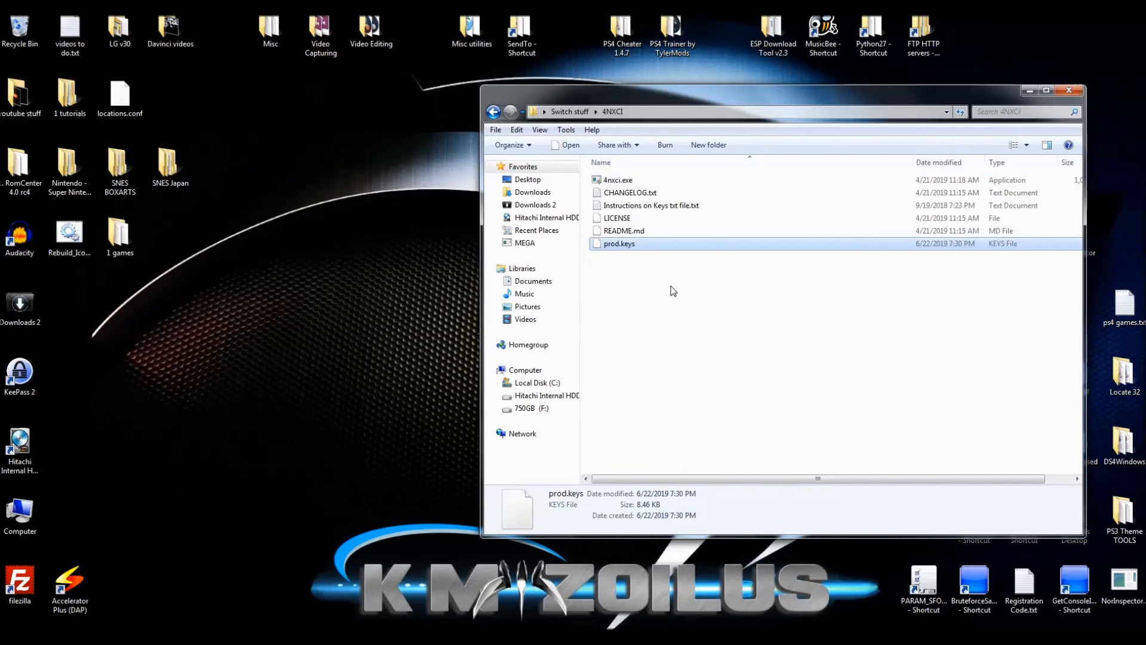
pyautogui.click(619, 243)
pyautogui.write('keys.dat')
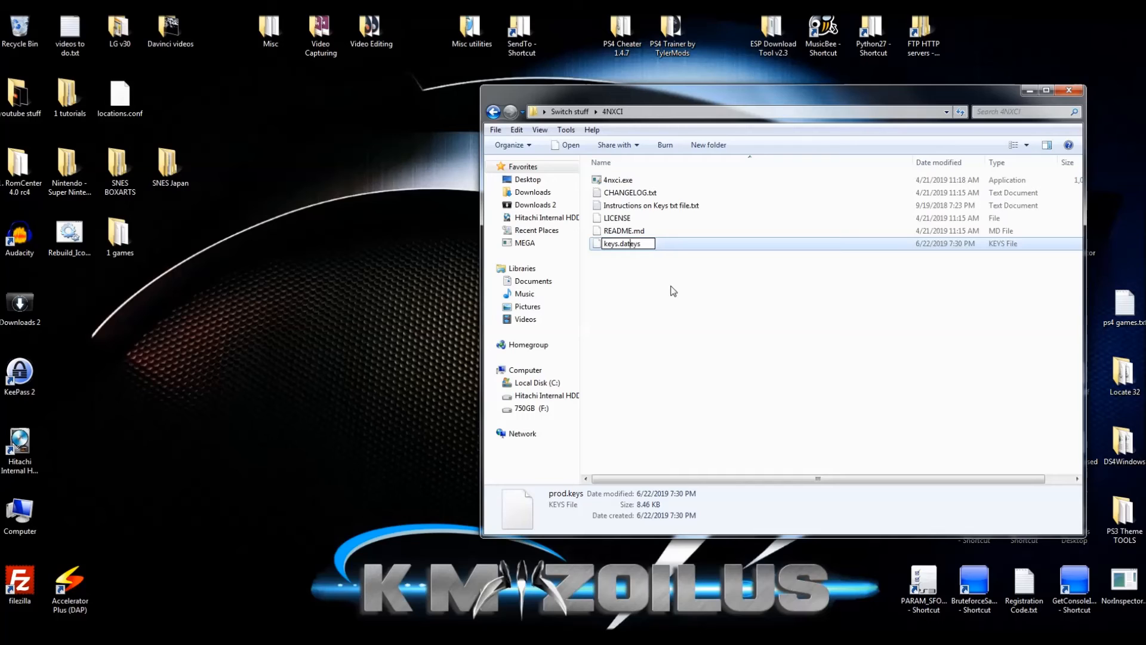
pyautogui.press('enter')
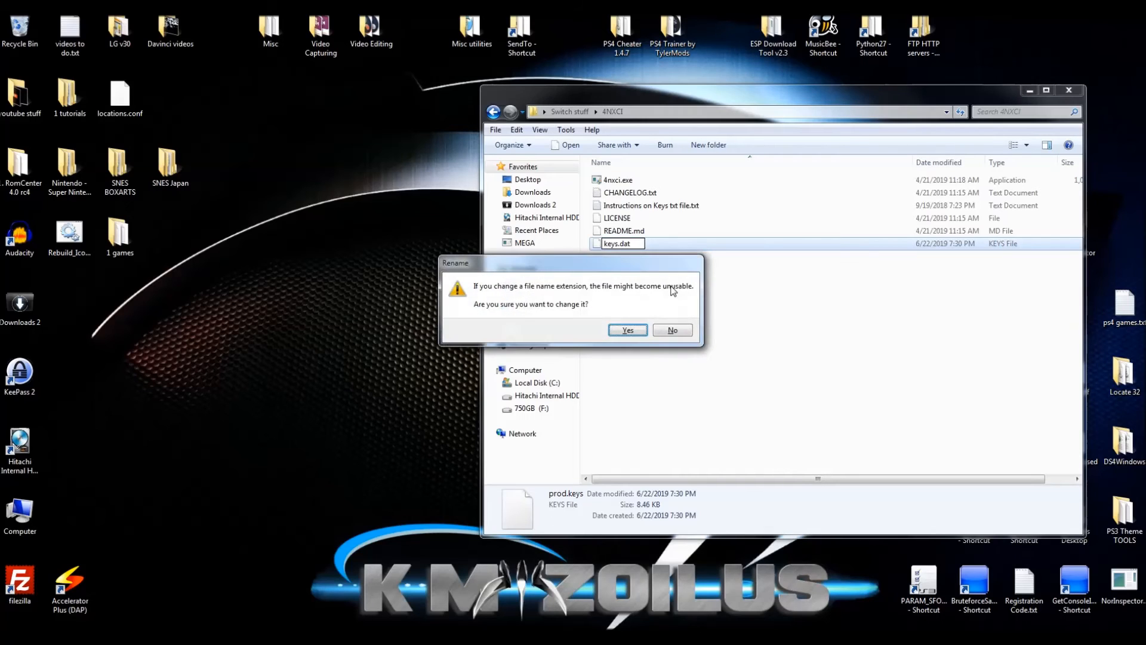
pyautogui.click(627, 330)
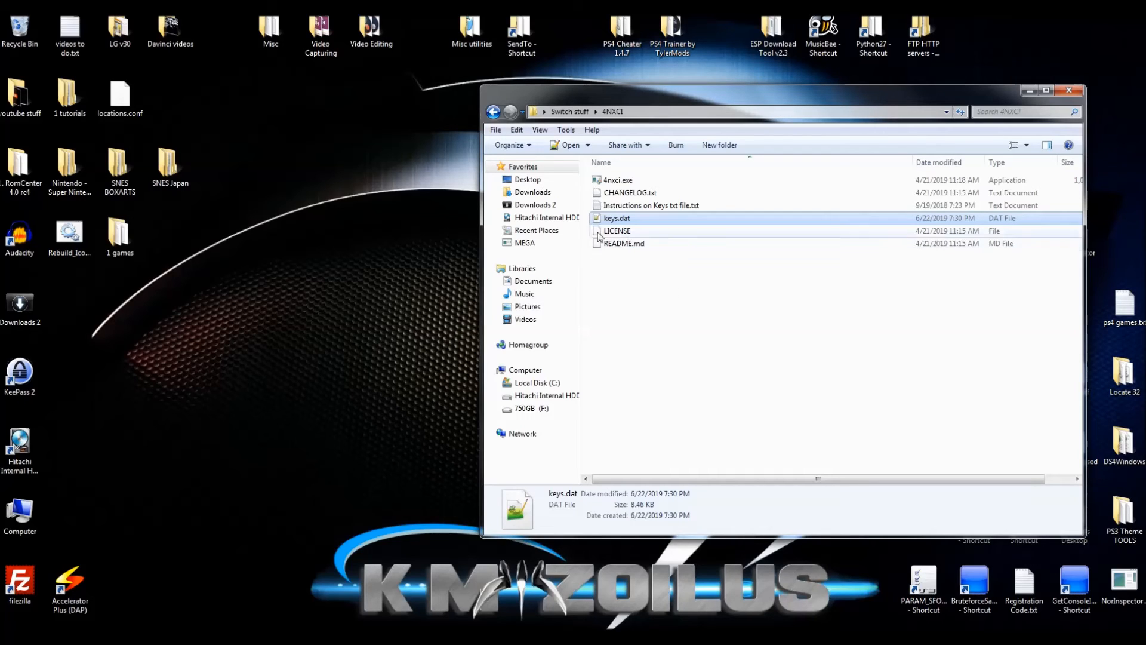
# Copy keys.dat in 4NXCI and rename the duplicate keys.txt, confirming the extension change.
pyautogui.rightClick(616, 217)
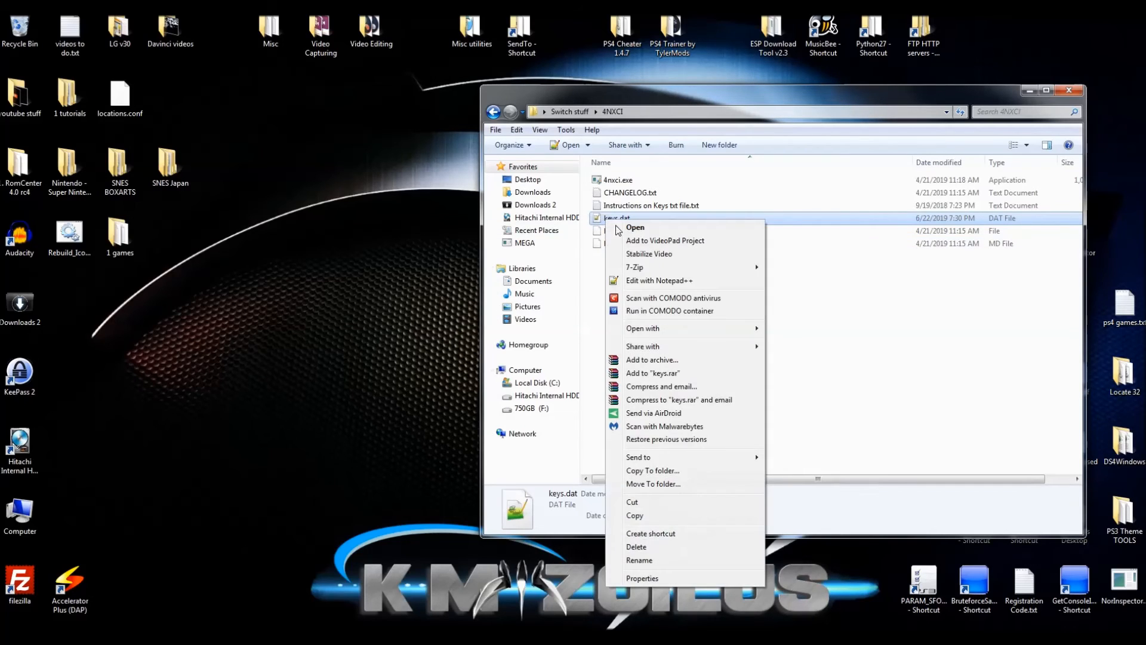
pyautogui.click(666, 371)
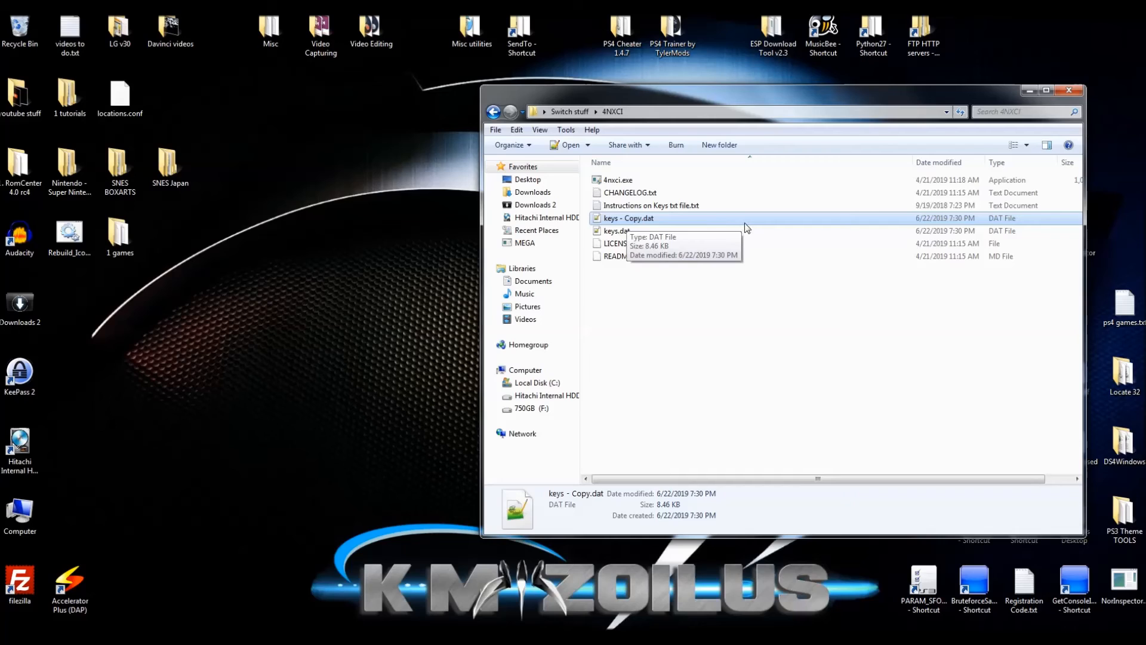
pyautogui.moveTo(852, 401)
pyautogui.write('keys.txt')
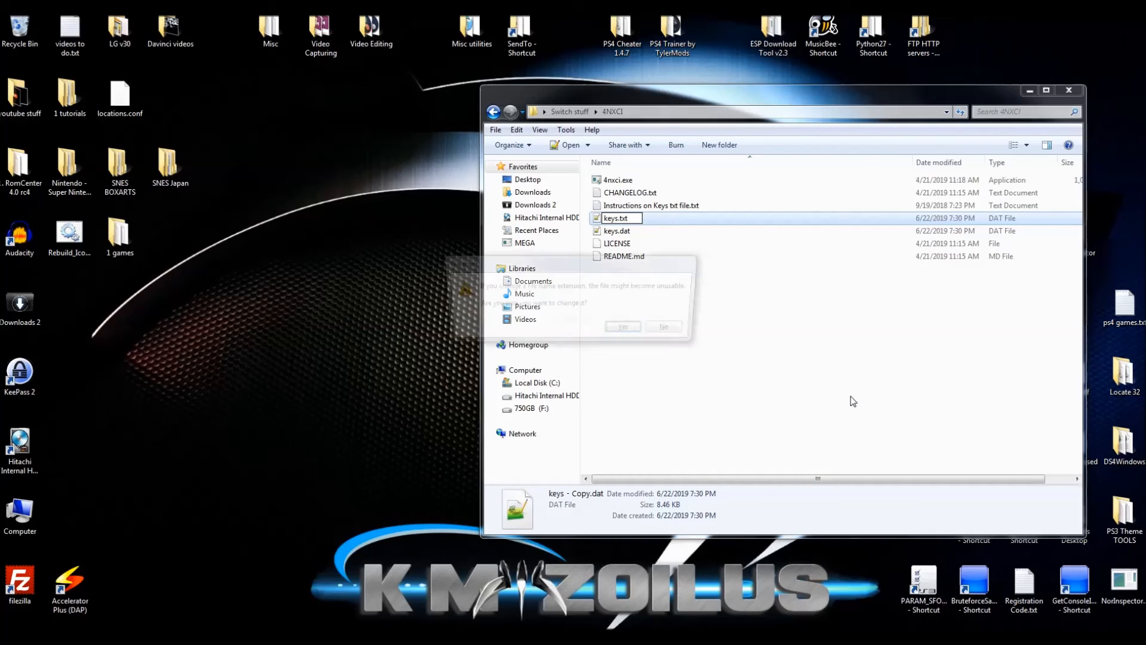
pyautogui.click(622, 326)
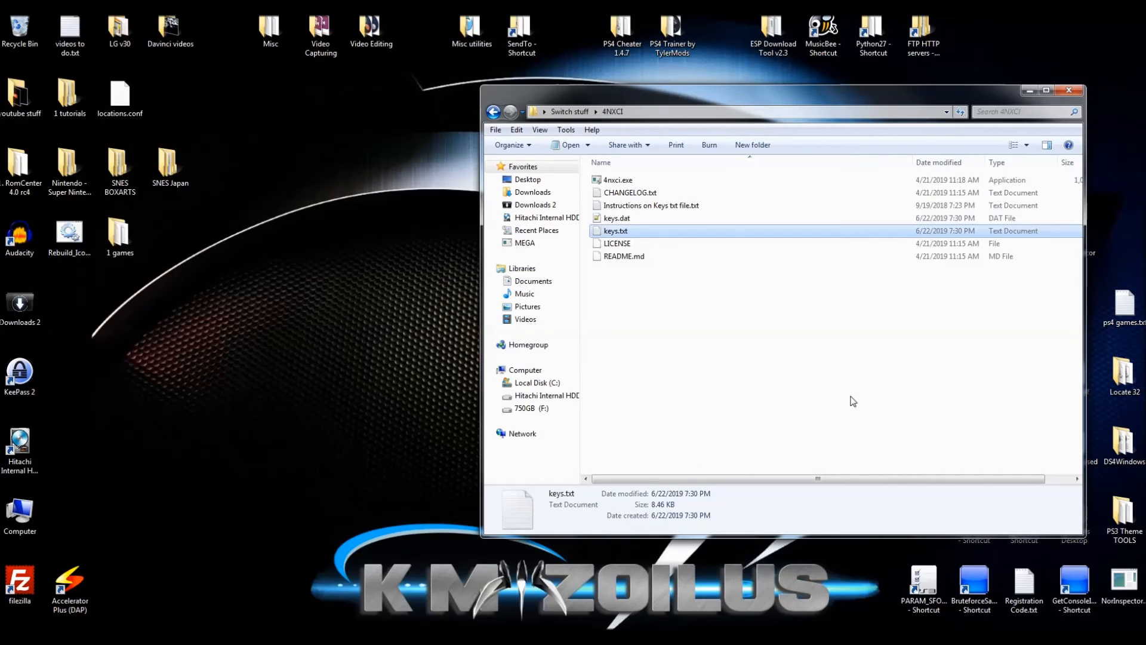
pyautogui.moveTo(616, 230)
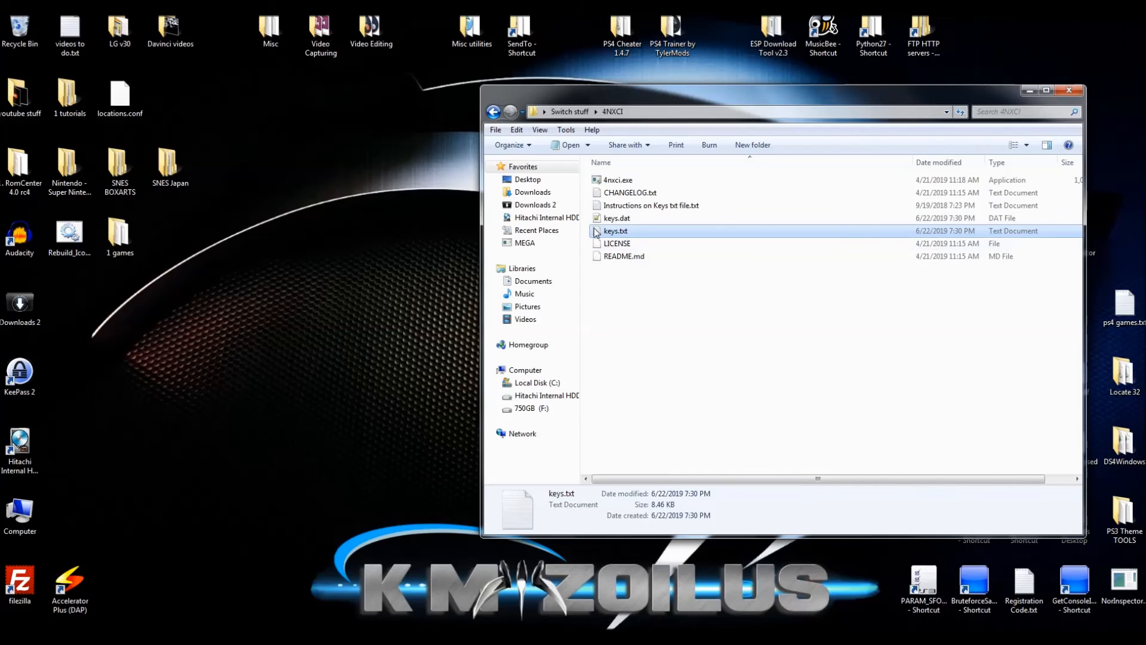
pyautogui.moveTo(614, 231)
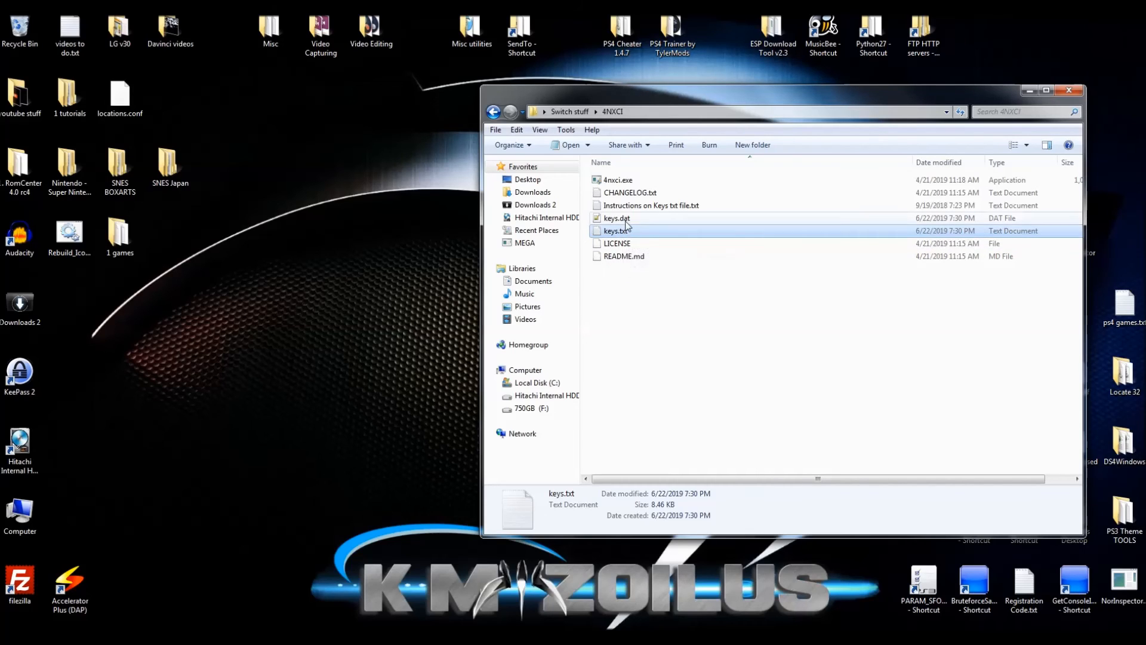
pyautogui.moveTo(621, 230)
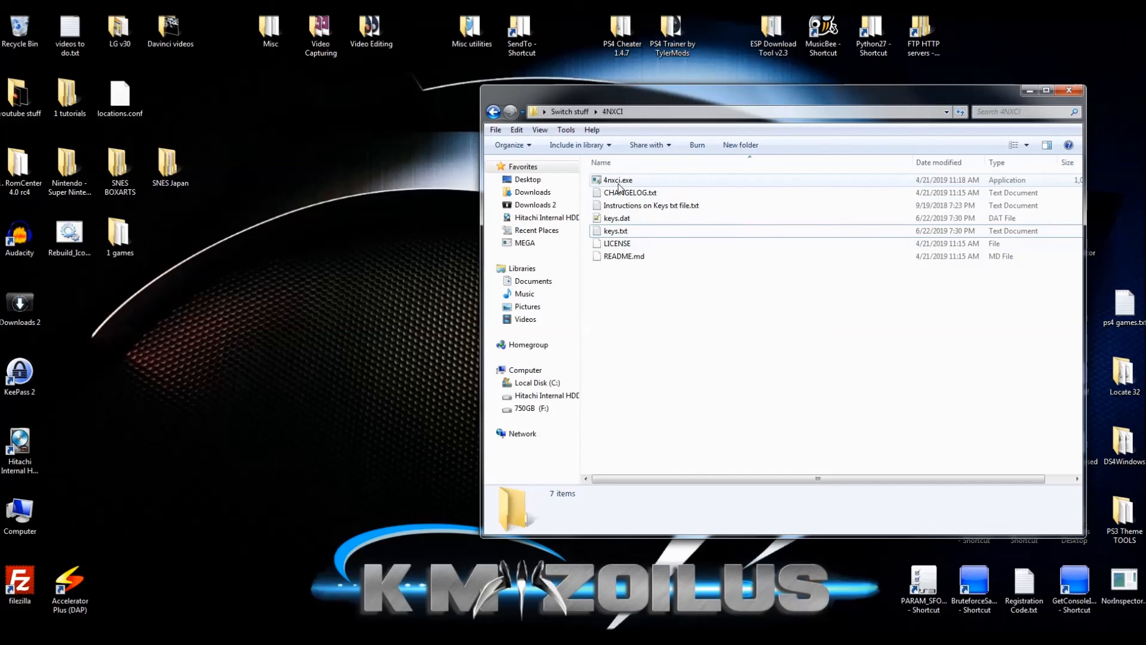
pyautogui.moveTo(629, 192)
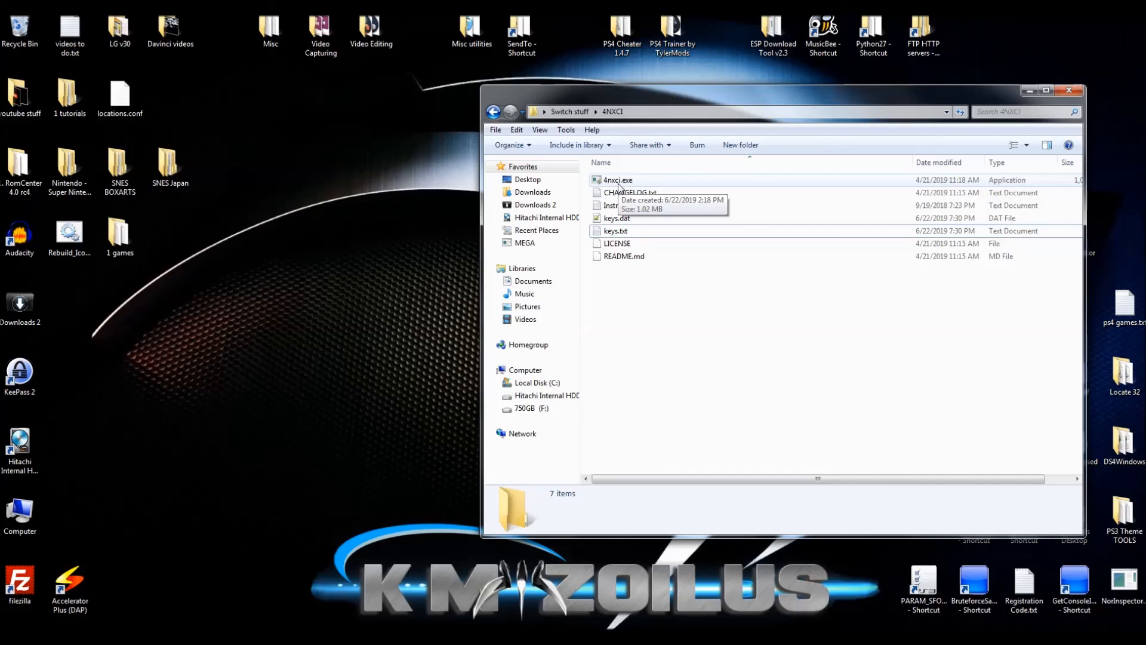